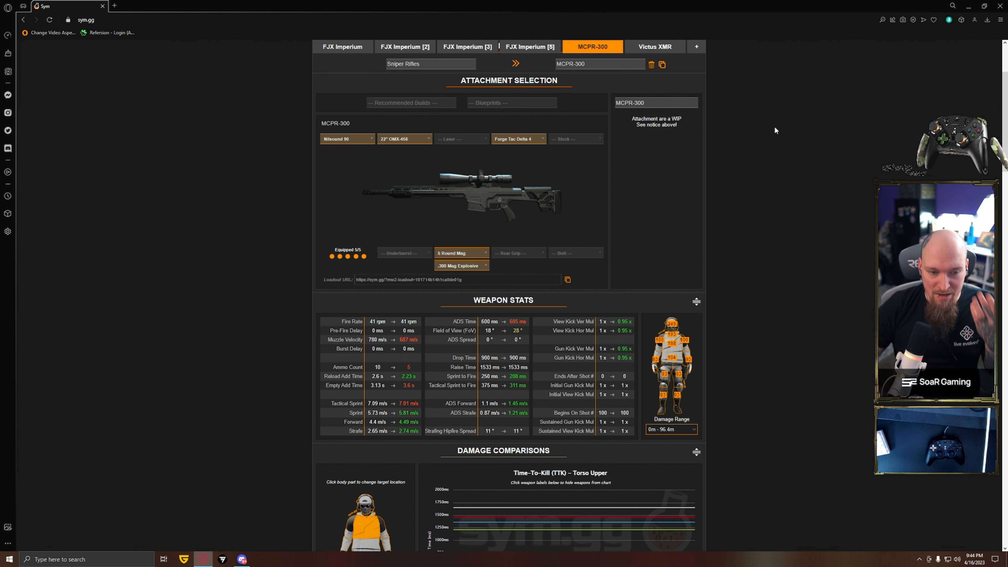
# Review the MCPR-300 muzzle, ammunition and magazine slots, keeping .300 Mag Explosive and the 5 Round Mag
pyautogui.click(346, 138)
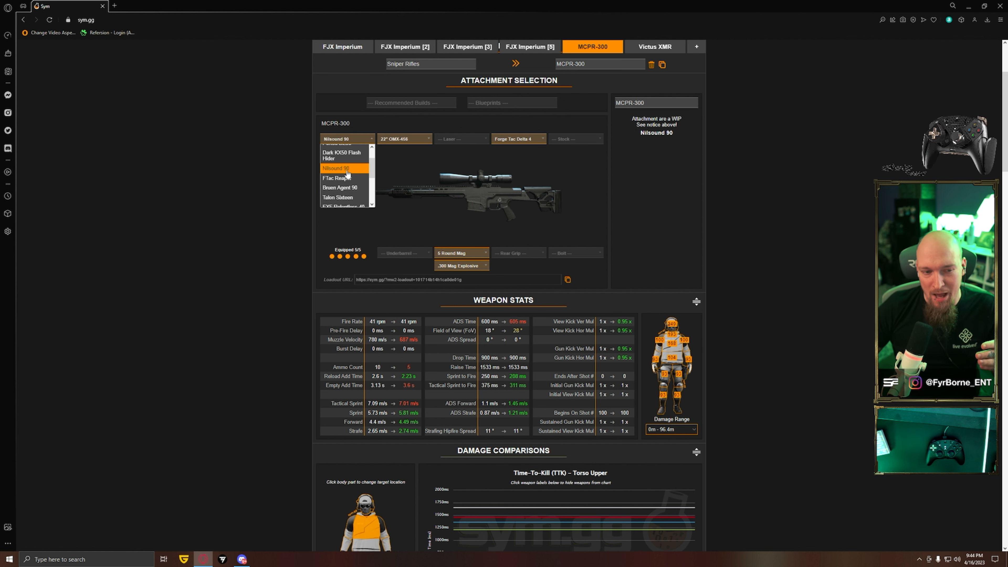
pyautogui.moveTo(285, 196)
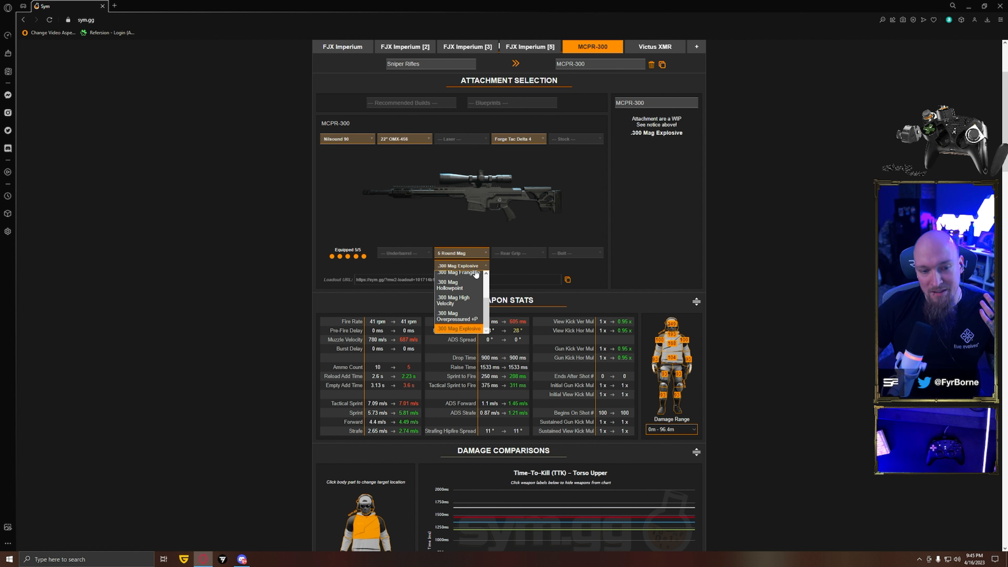
pyautogui.click(459, 328)
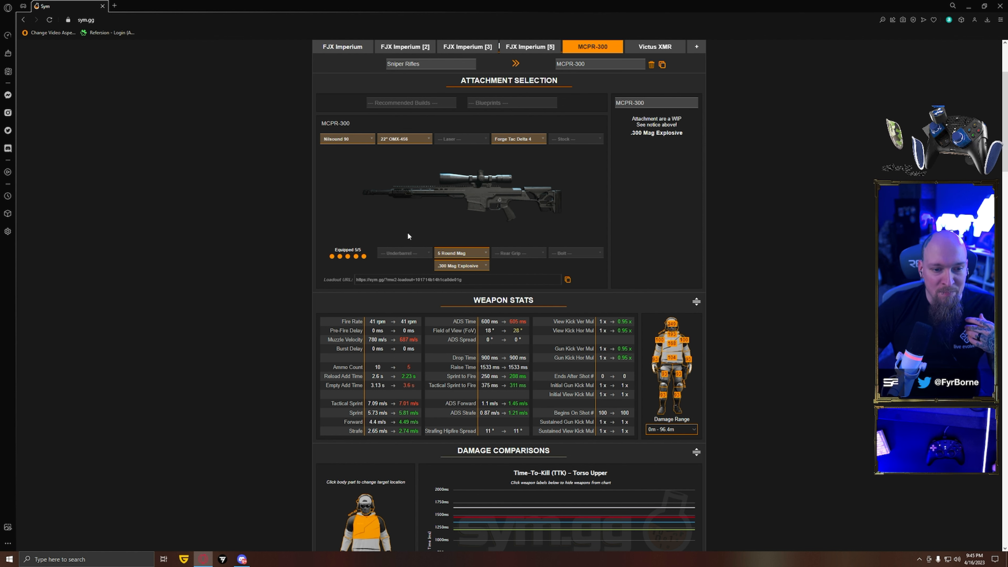
pyautogui.click(461, 252)
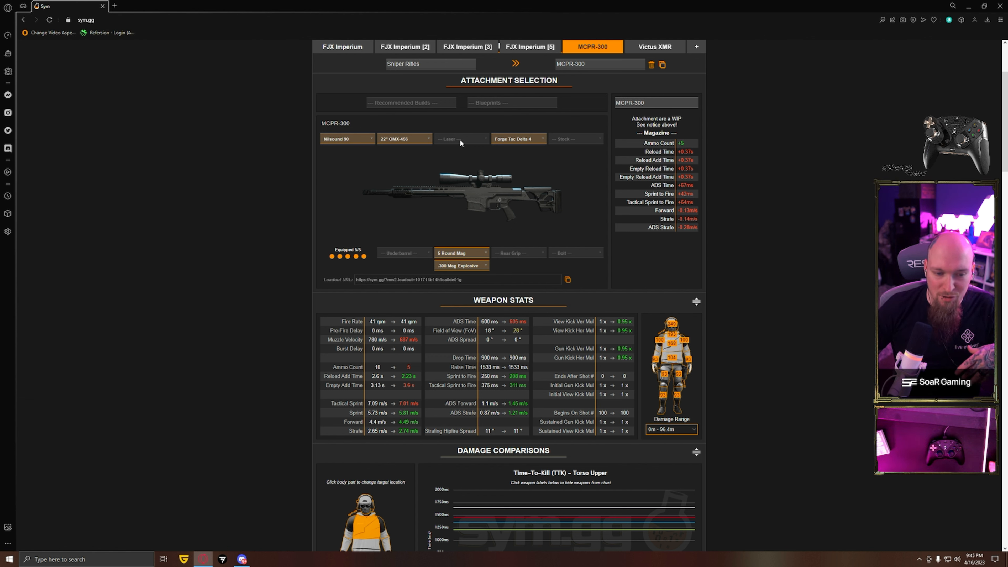
pyautogui.click(460, 252)
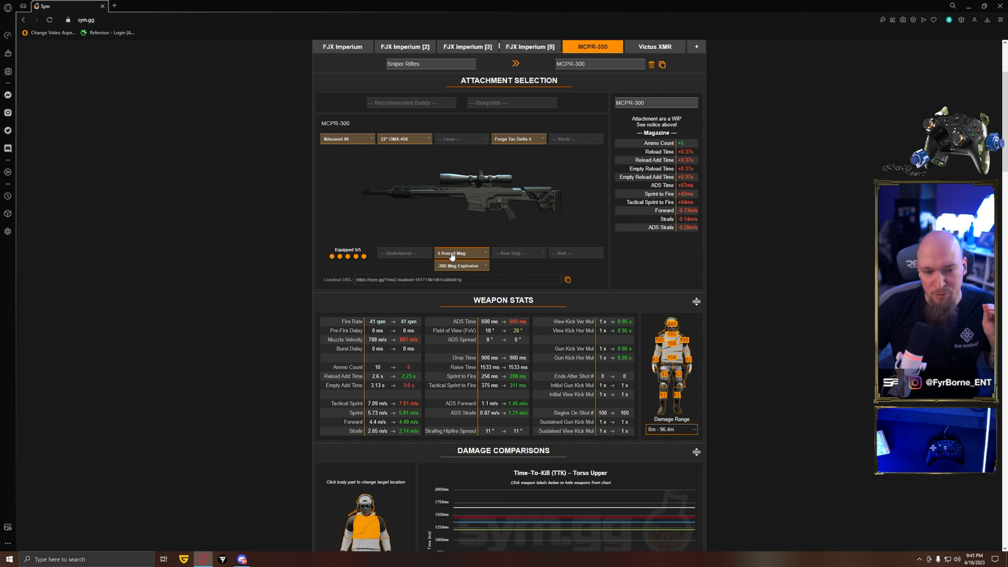
pyautogui.click(461, 253)
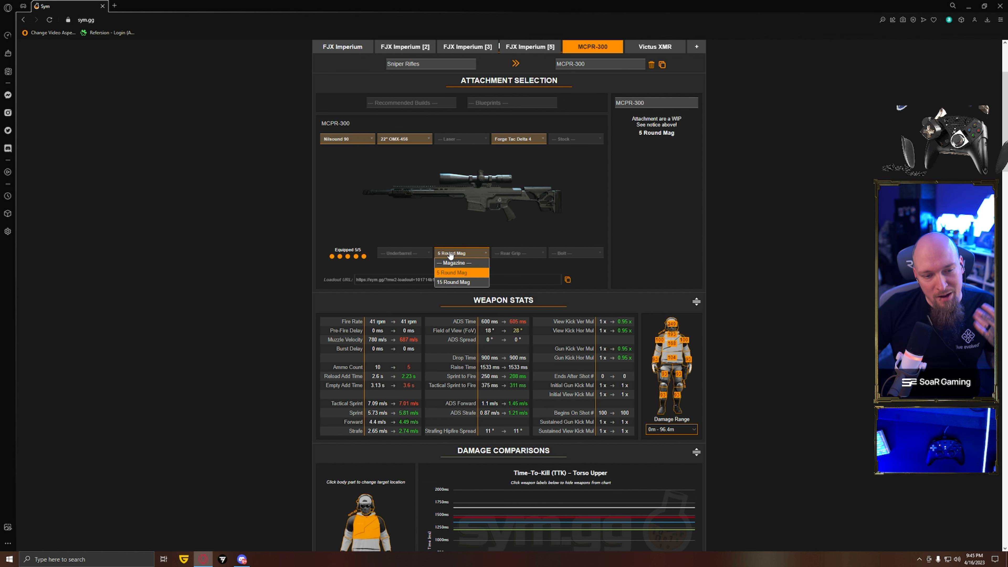
pyautogui.click(451, 272)
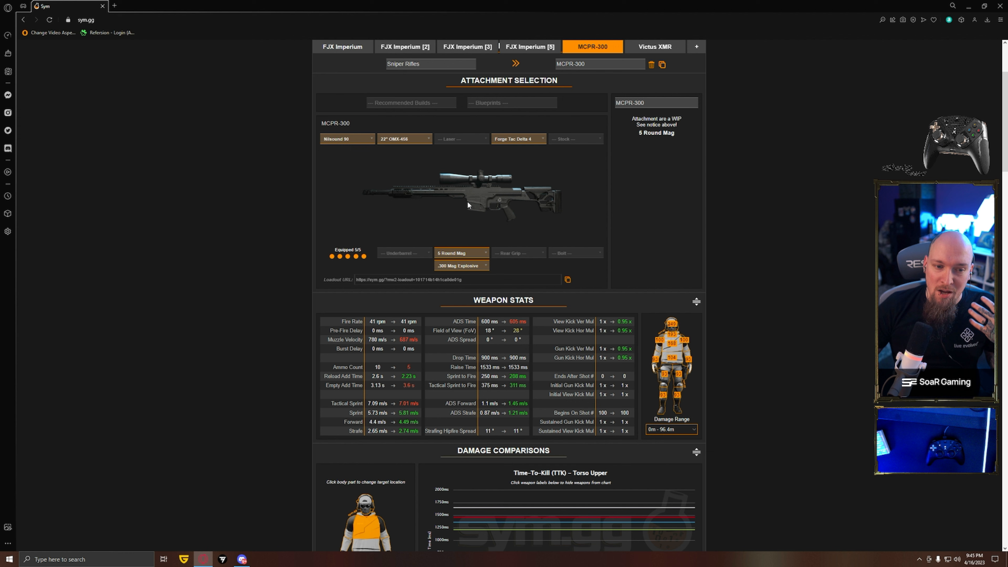
# Review the MCPR-300 optic and magazine choices, keeping the Forge Tac Delta 4 optic unchanged
pyautogui.click(517, 139)
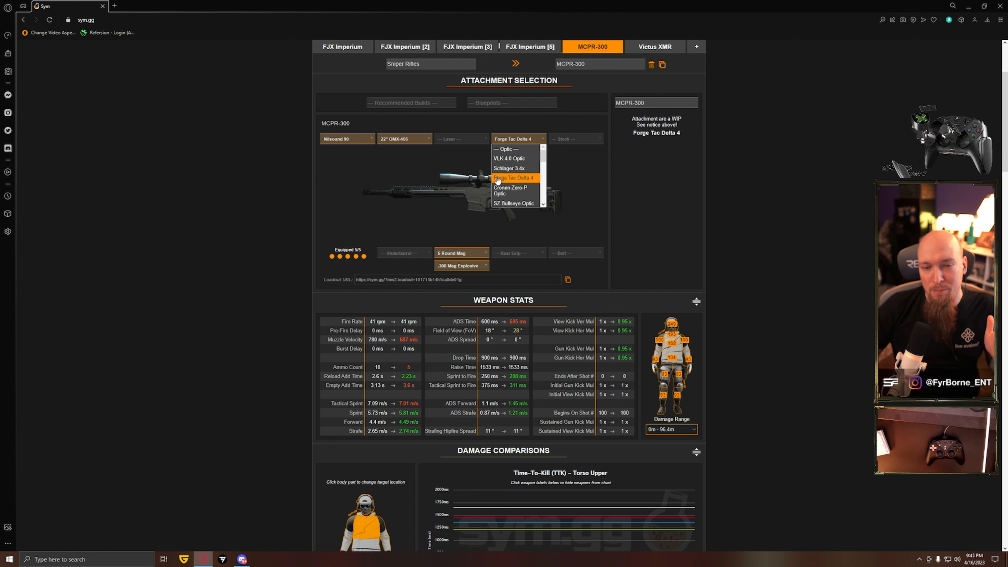
pyautogui.click(512, 178)
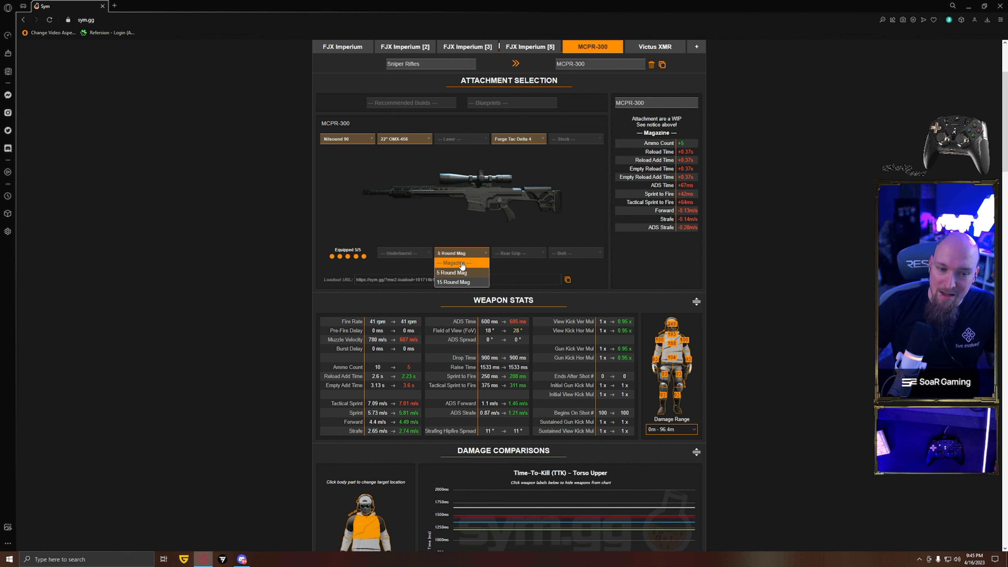
pyautogui.click(518, 138)
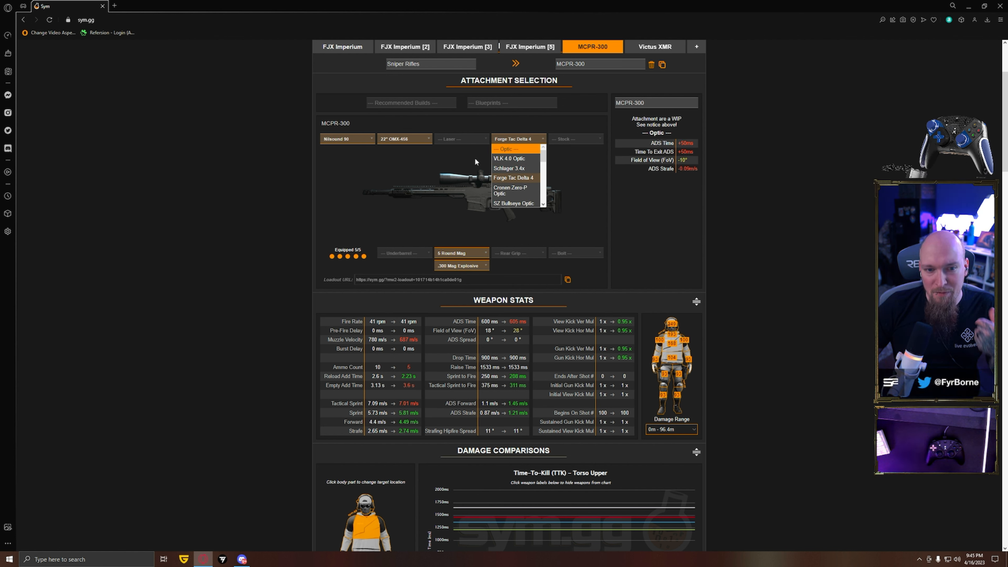
pyautogui.click(512, 177)
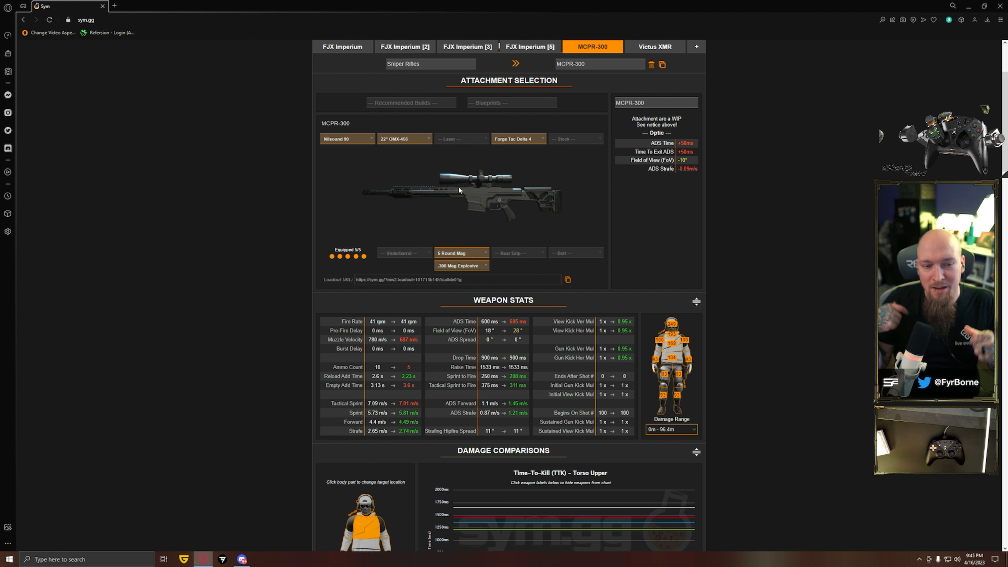
pyautogui.click(460, 251)
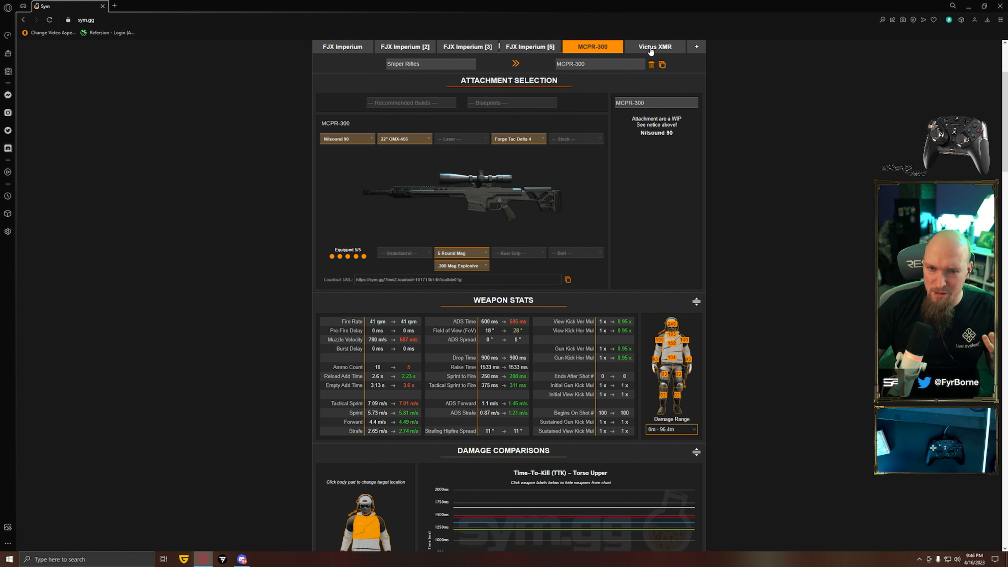
# Flip repeatedly between the MCPR-300 and Victus XMR builds to compare stats, ending on Victus XMR
pyautogui.click(654, 46)
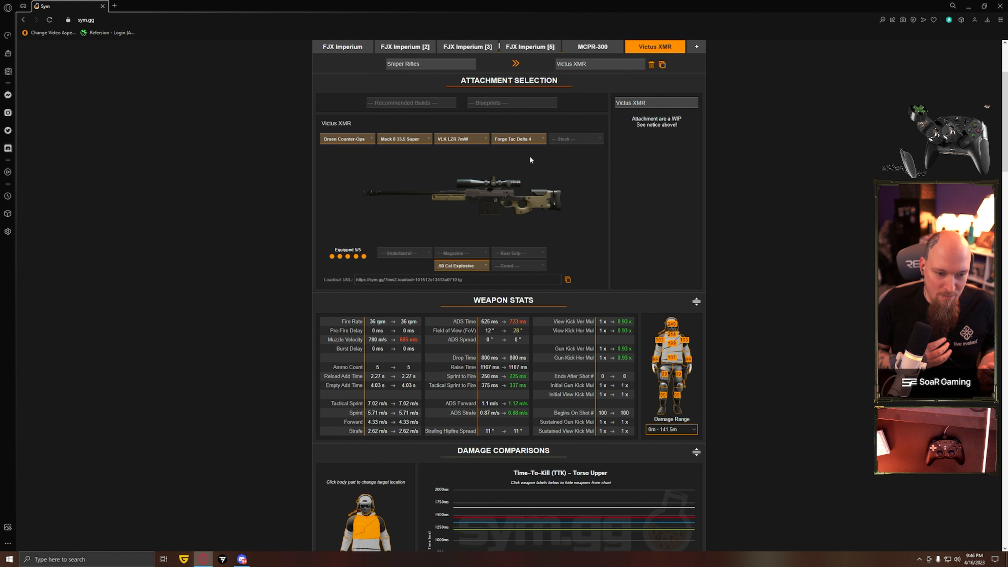
pyautogui.click(592, 46)
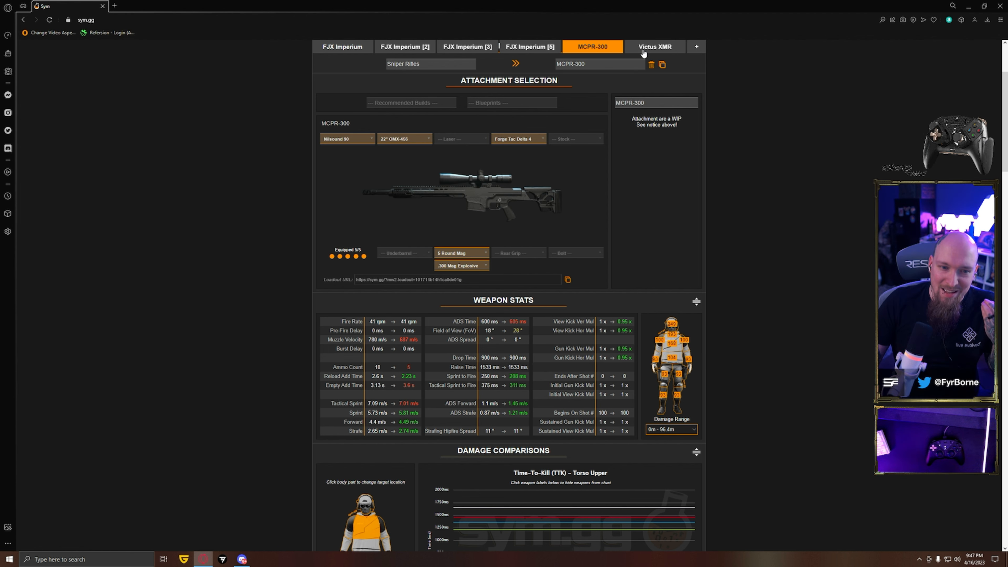
pyautogui.click(655, 46)
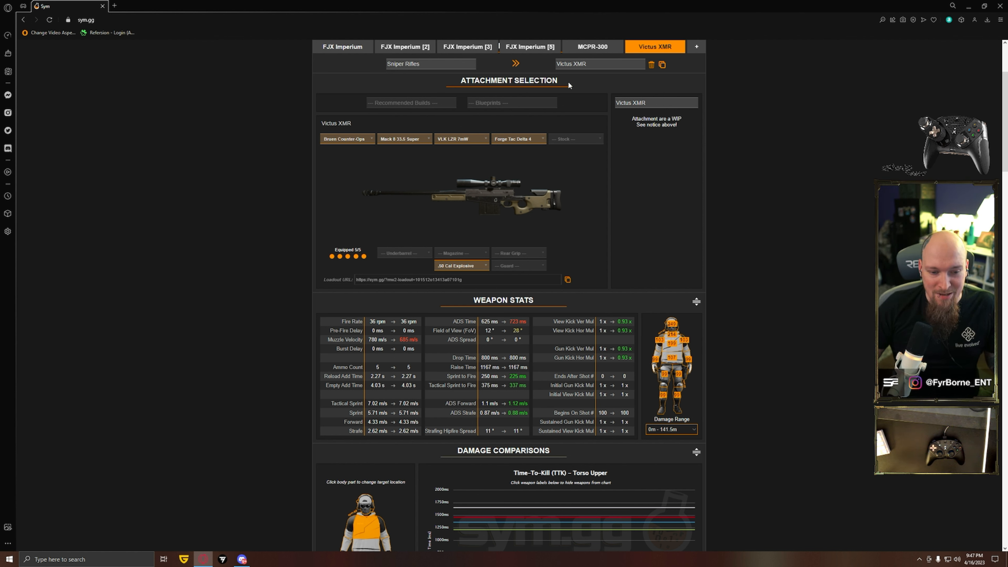
pyautogui.moveTo(532, 162)
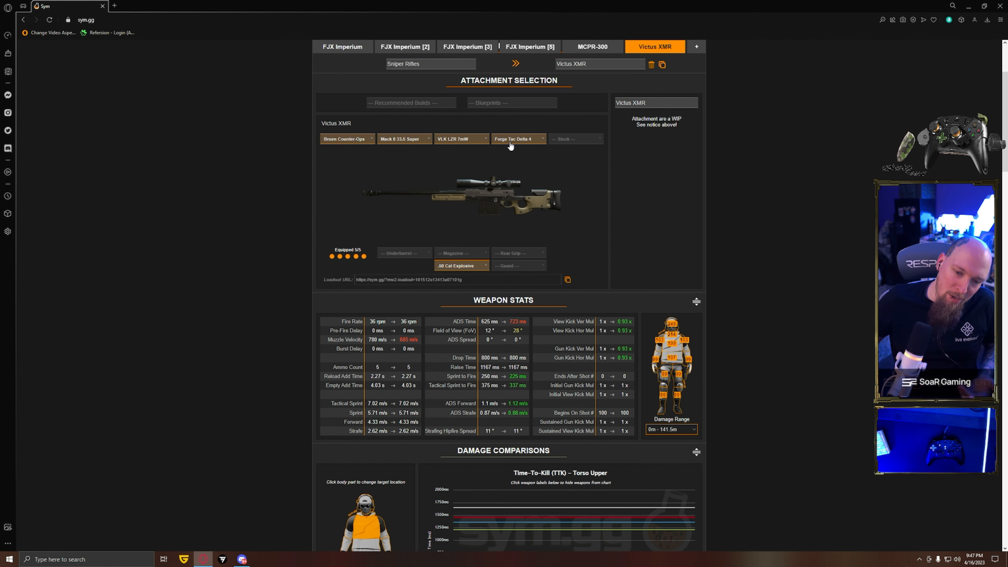
pyautogui.click(592, 46)
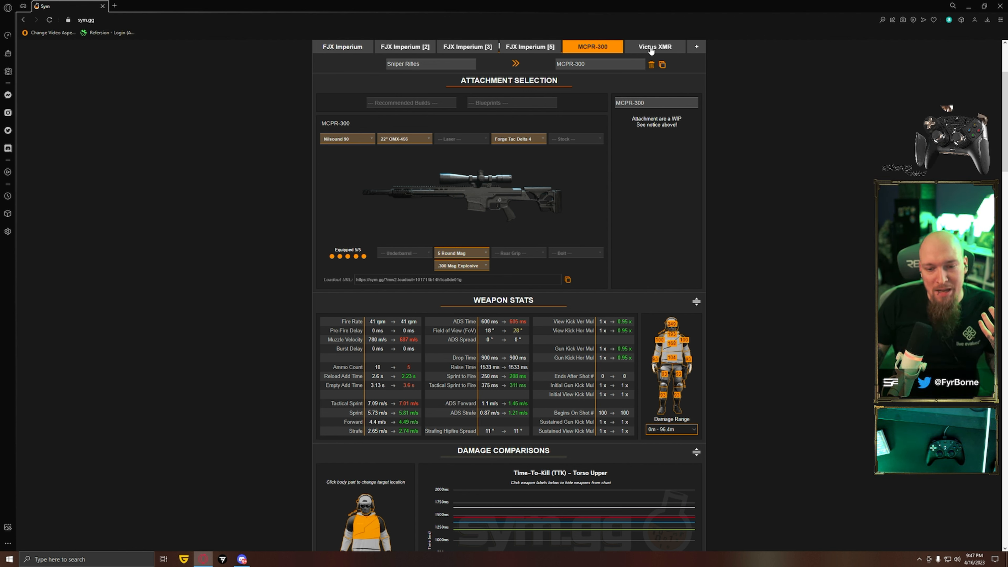
pyautogui.click(655, 47)
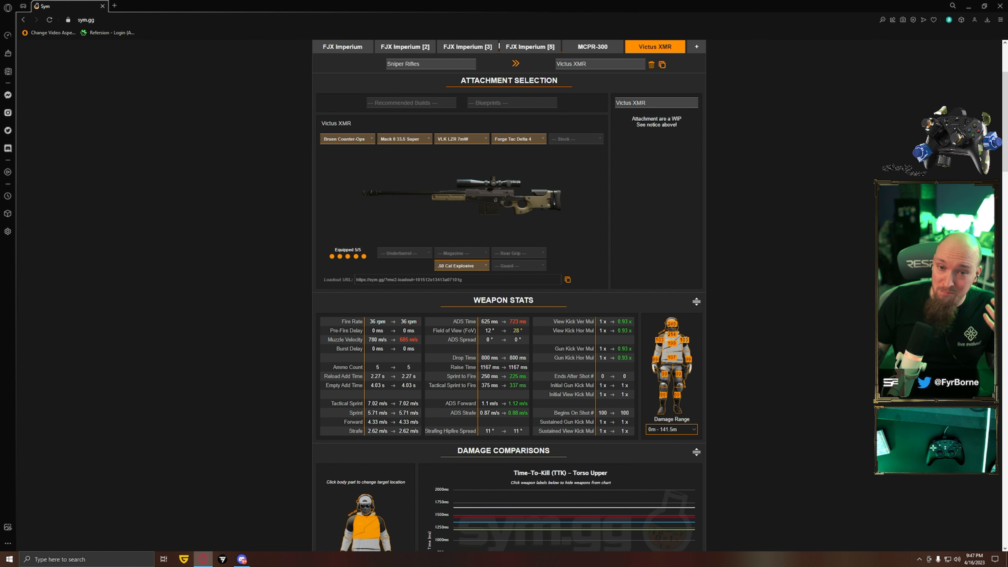
pyautogui.click(592, 46)
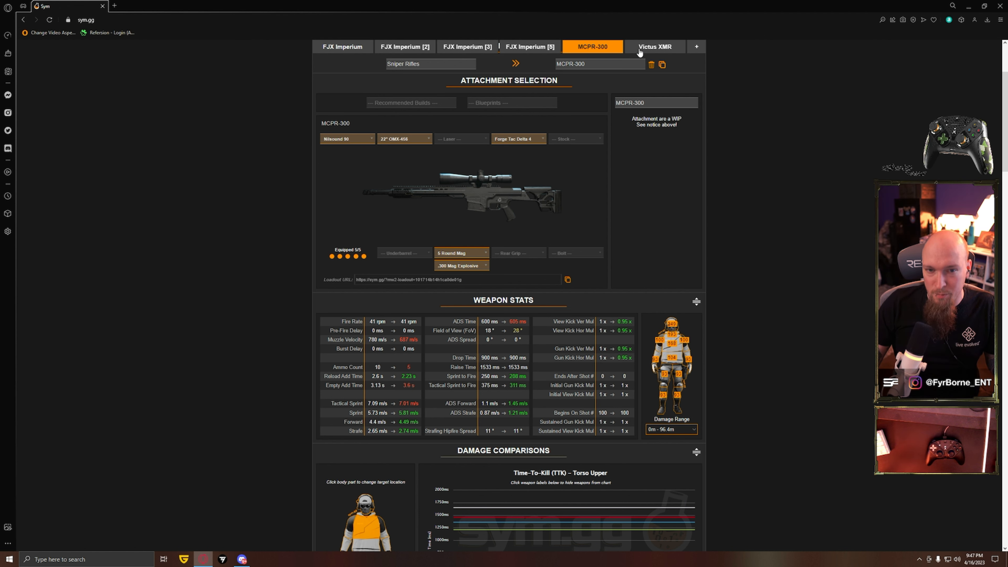
pyautogui.click(654, 46)
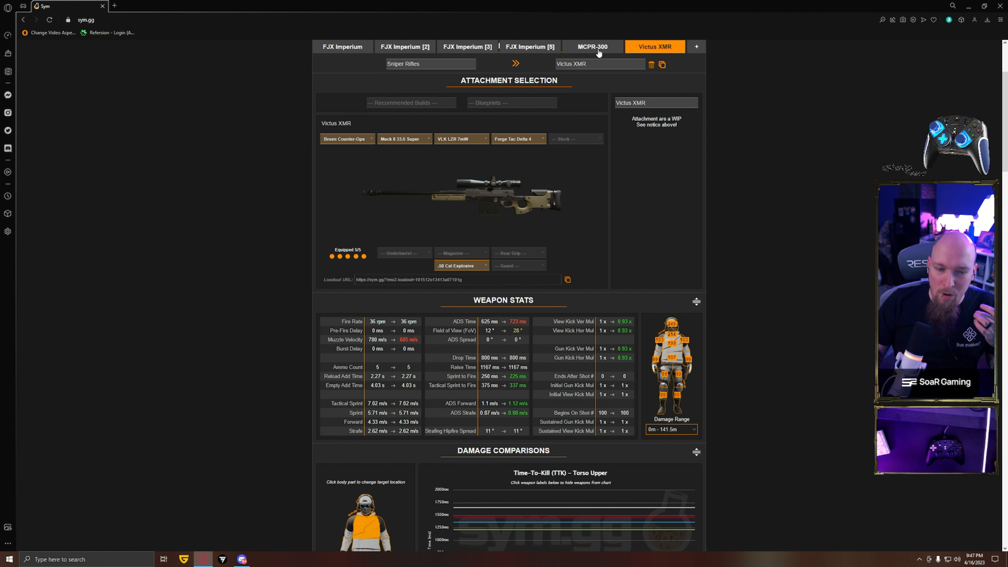
pyautogui.click(592, 46)
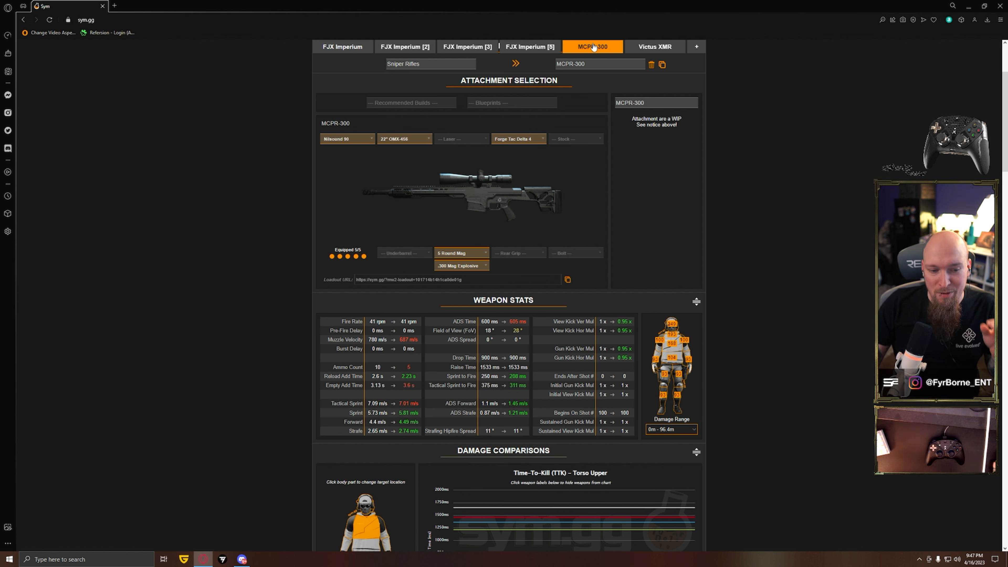
pyautogui.click(655, 47)
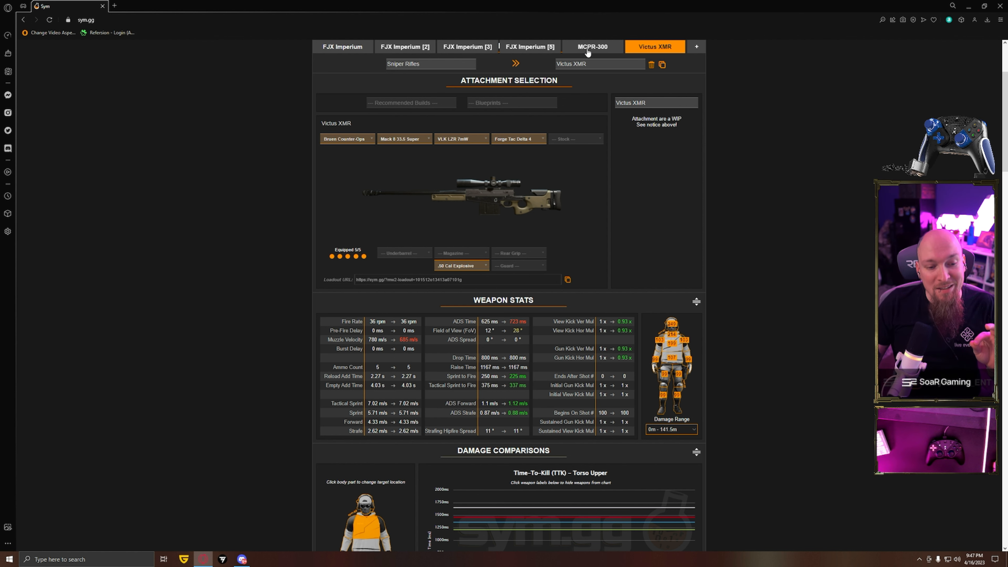
pyautogui.click(592, 46)
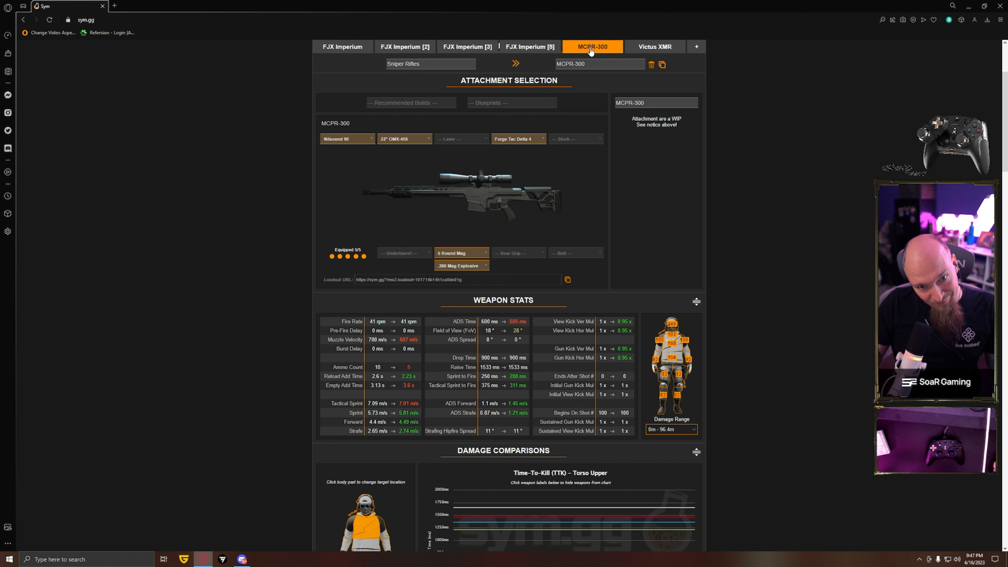
pyautogui.click(654, 46)
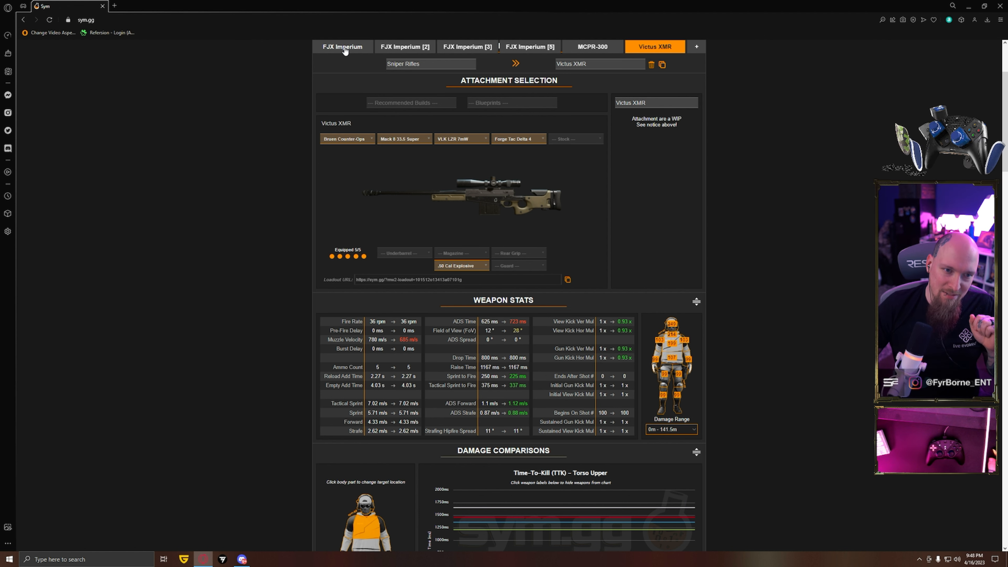
# Browse the saved FJX Imperium builds [1], [2], [3] and [5] against the MCPR-300 stats
pyautogui.click(342, 46)
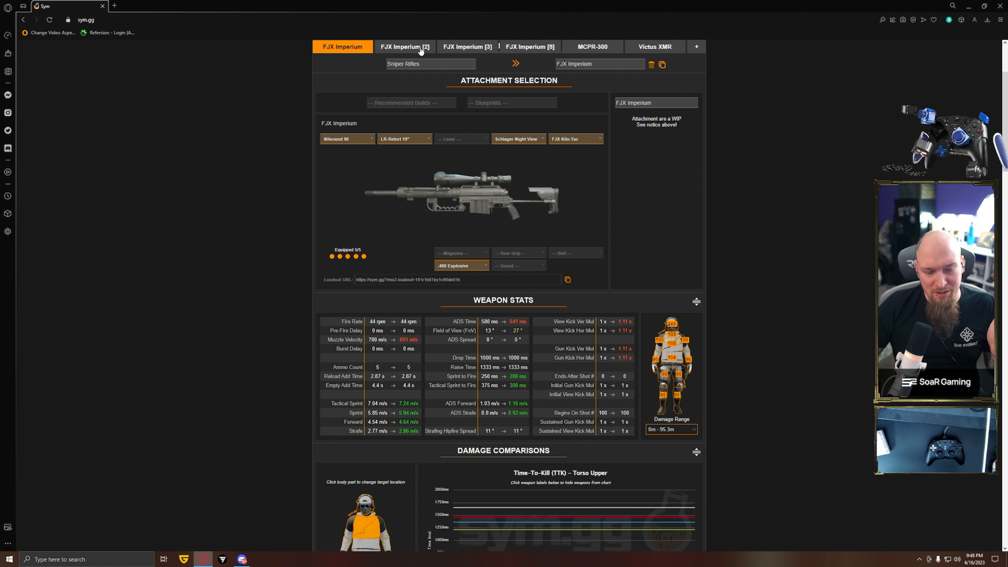
pyautogui.click(467, 46)
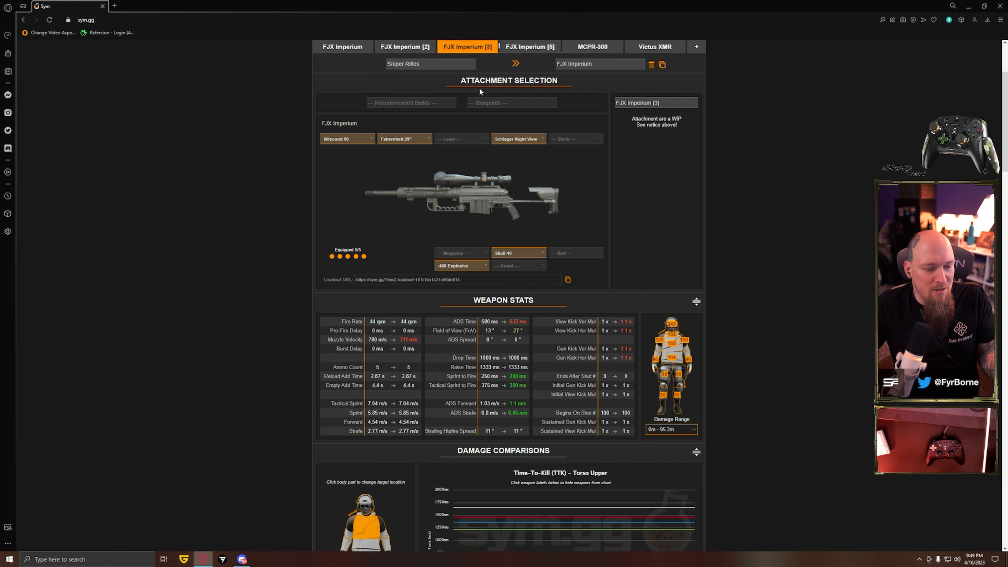
pyautogui.click(529, 46)
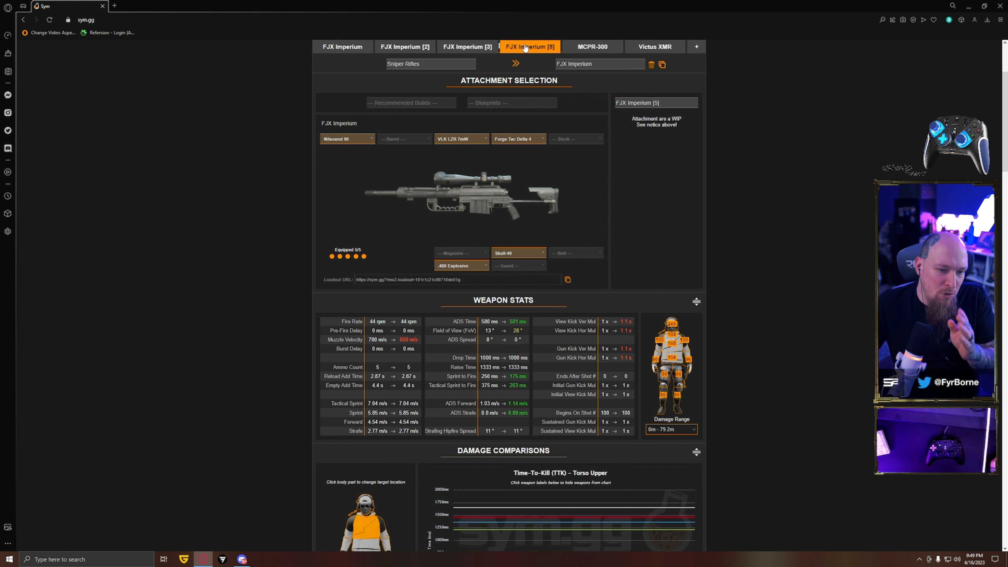
pyautogui.click(592, 46)
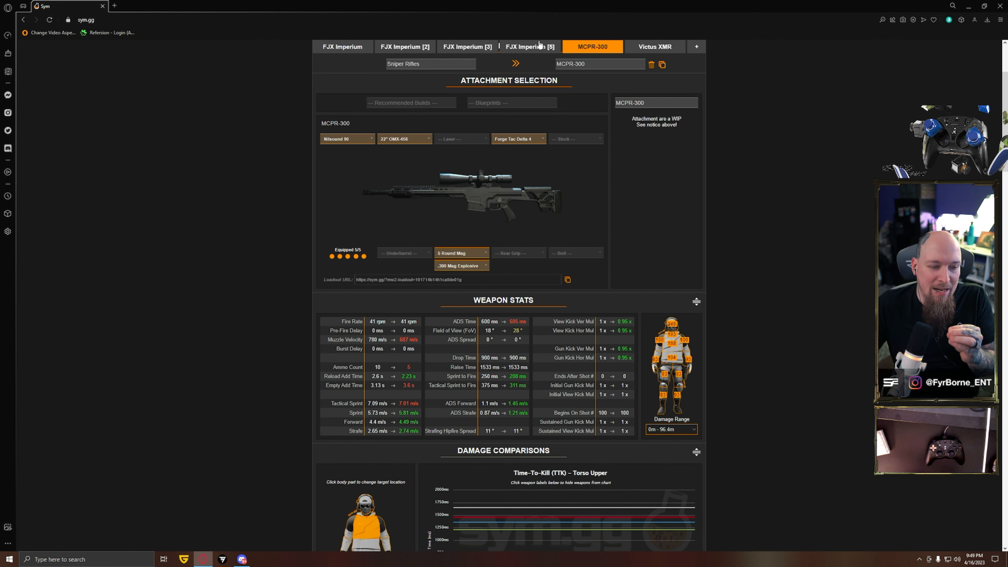
pyautogui.click(466, 46)
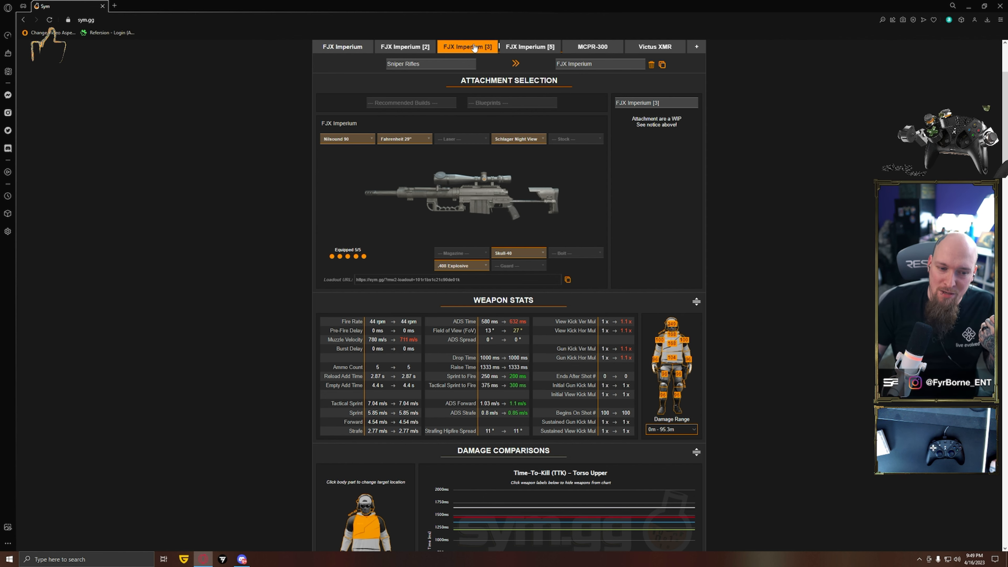
pyautogui.click(528, 46)
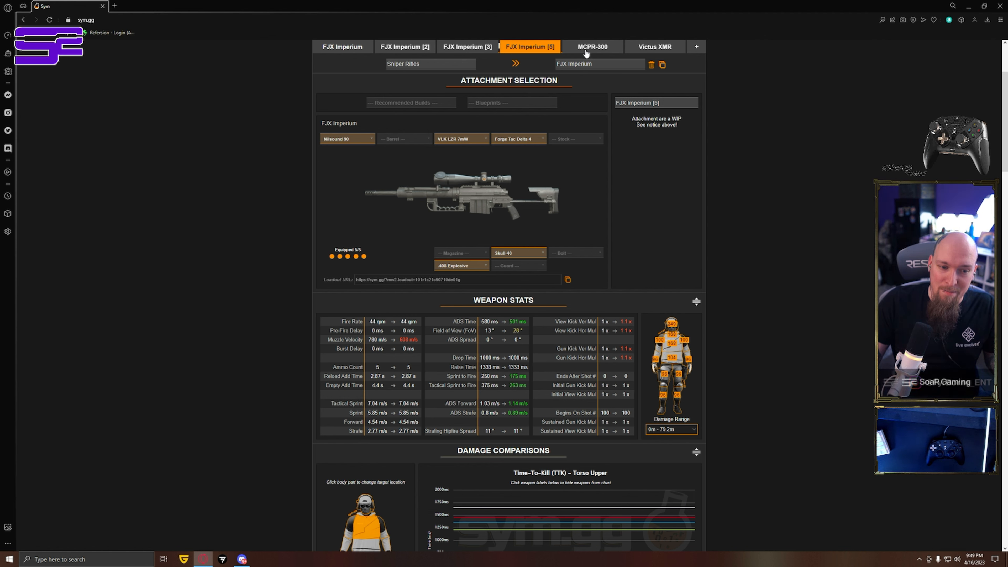
# Compare FJX Imperium builds with MCPR-300 and Victus XMR, ending on FJX Imperium [3] with Fahrenheit 29" barrel
pyautogui.click(592, 46)
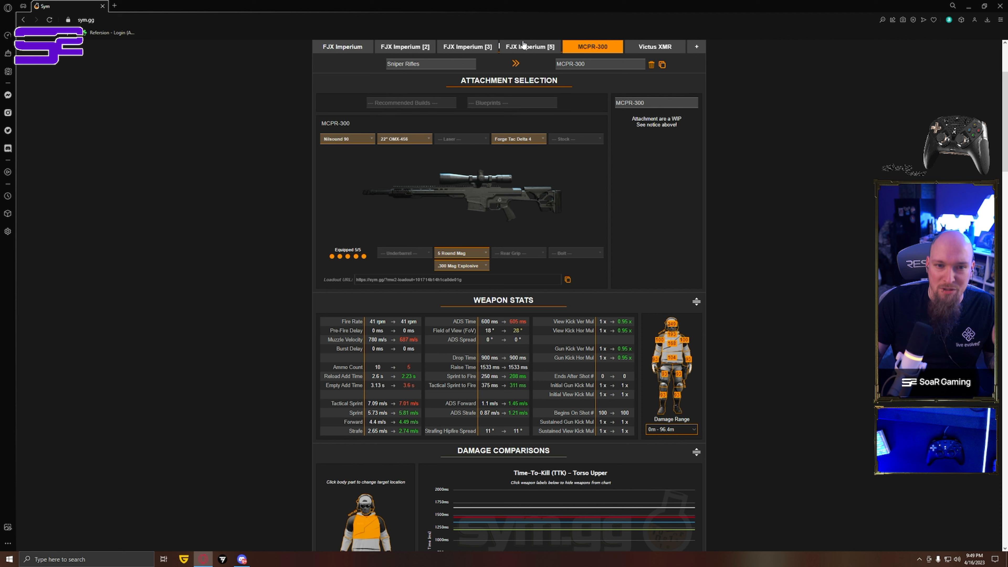
pyautogui.click(343, 46)
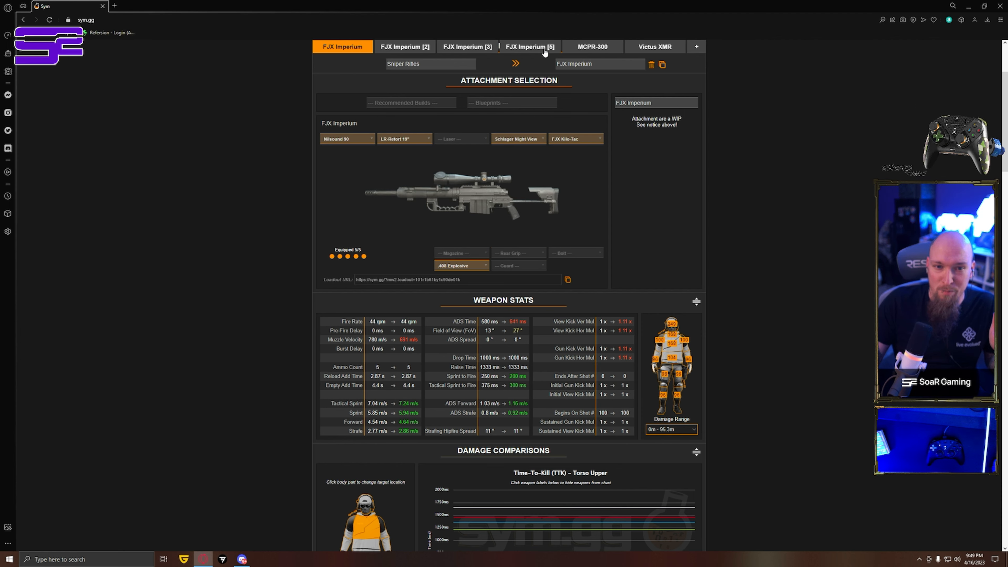
pyautogui.click(591, 46)
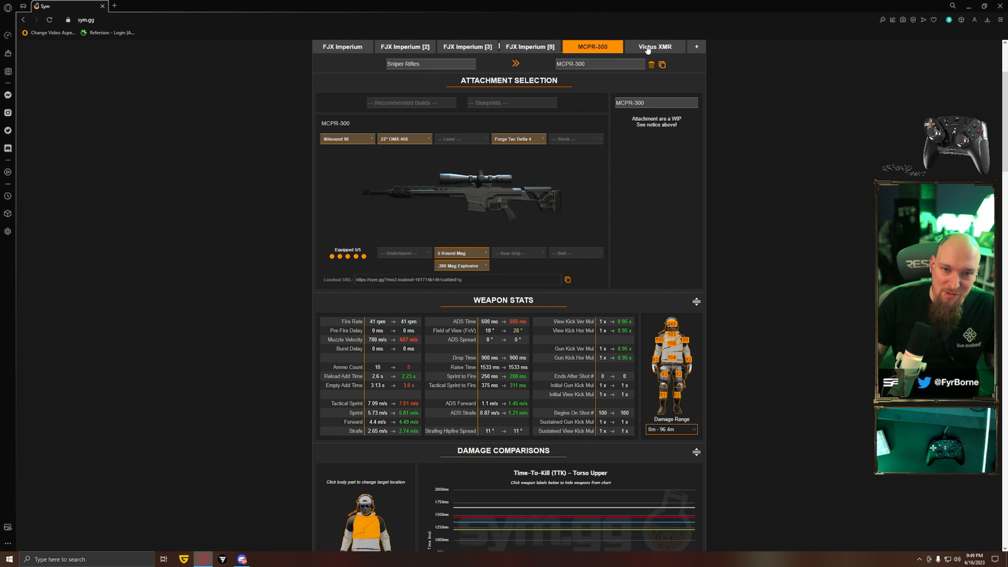
pyautogui.click(655, 46)
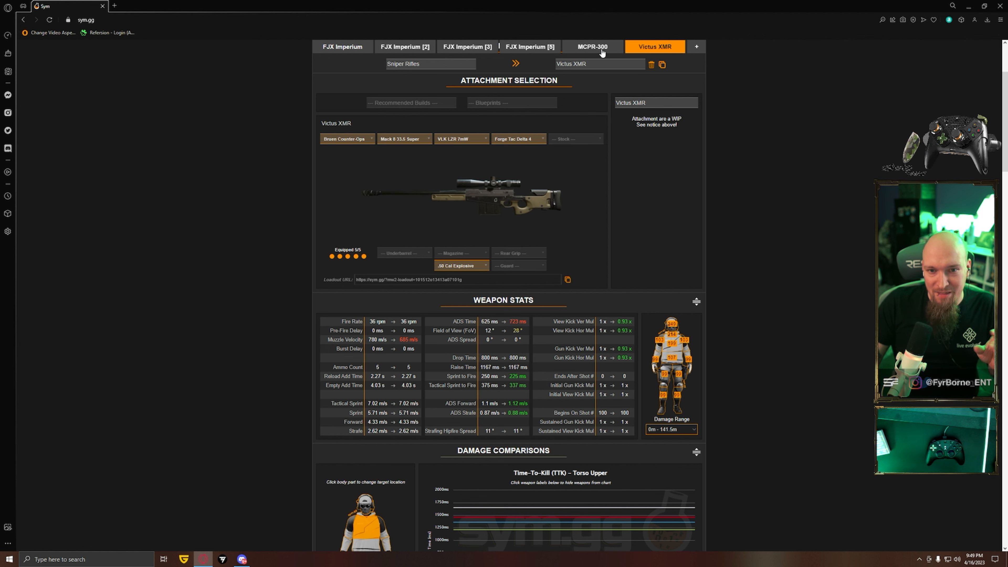
pyautogui.click(404, 46)
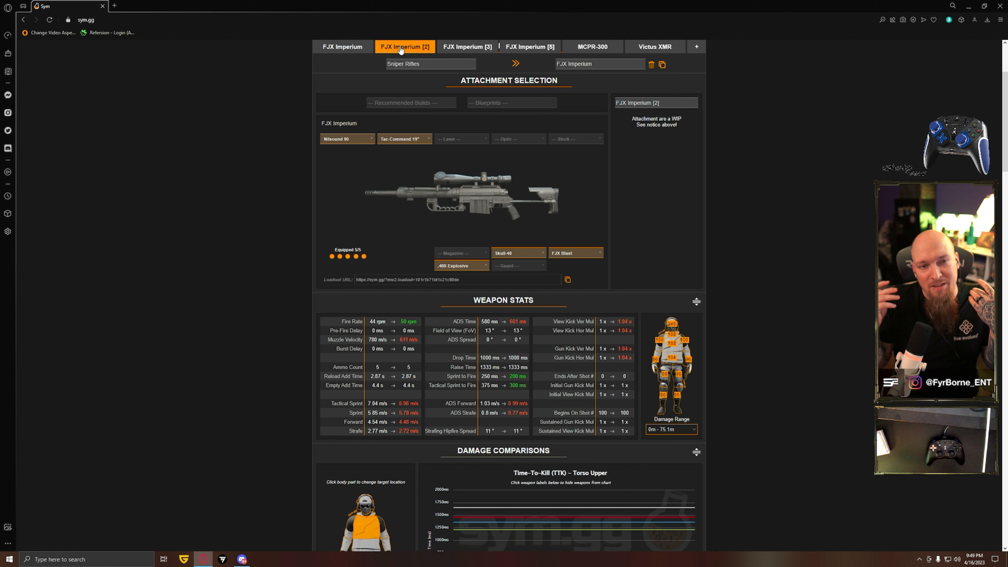
pyautogui.click(466, 46)
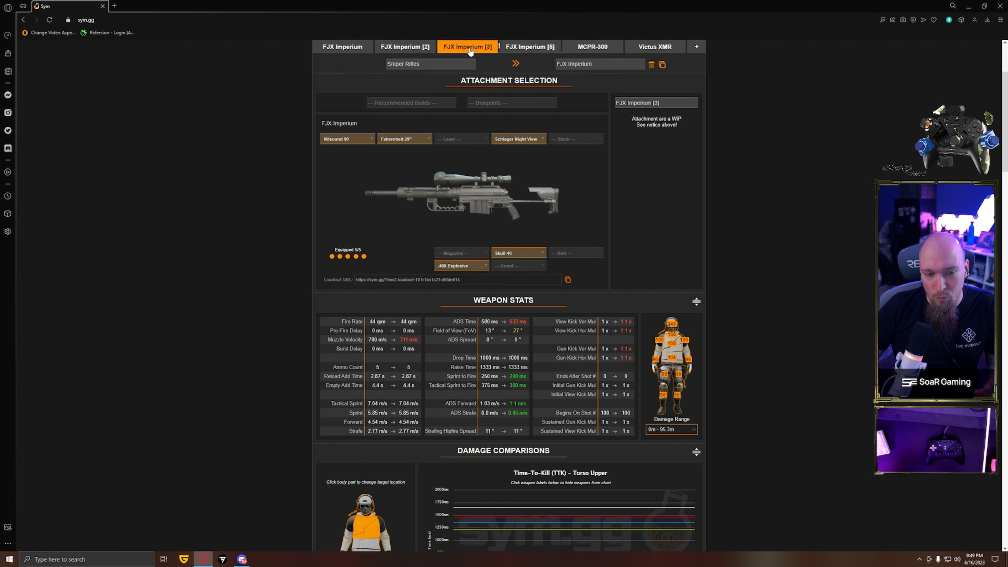
pyautogui.moveTo(395, 145)
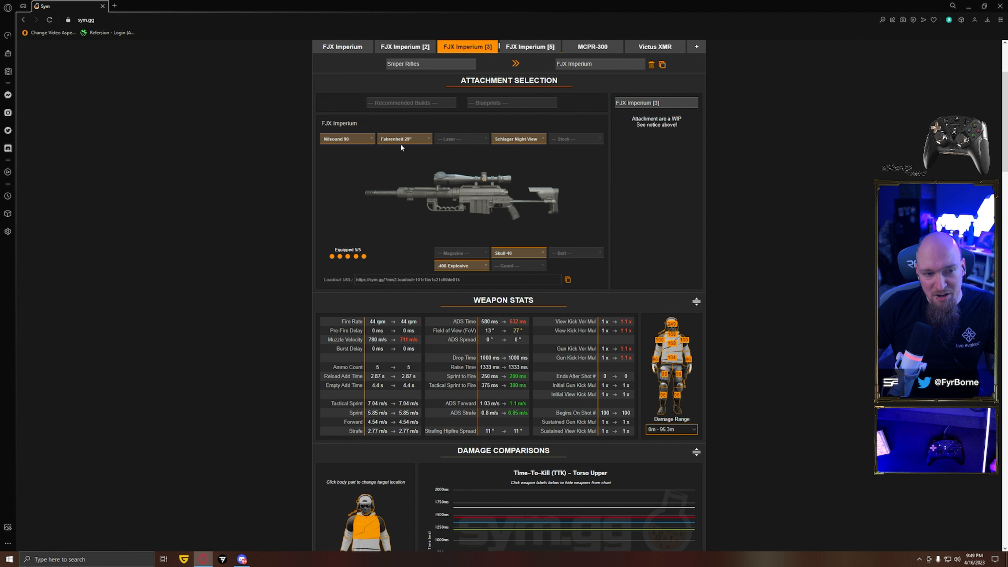
pyautogui.moveTo(503, 227)
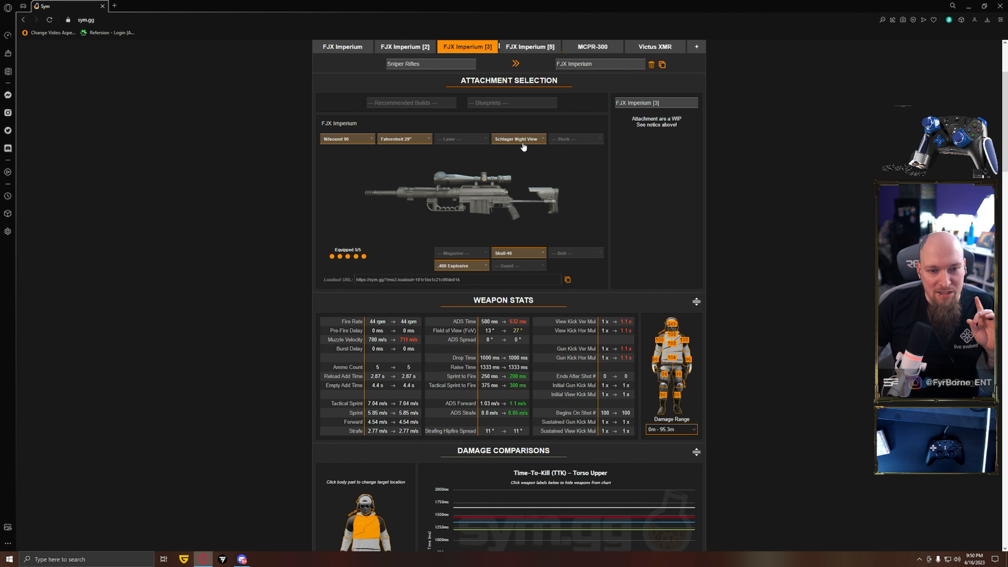
pyautogui.click(518, 138)
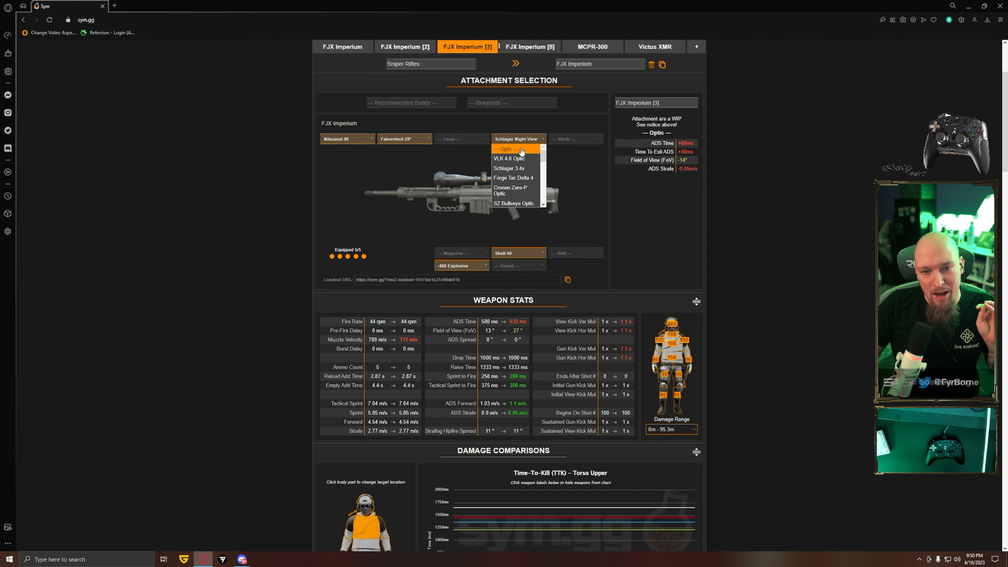
pyautogui.click(508, 158)
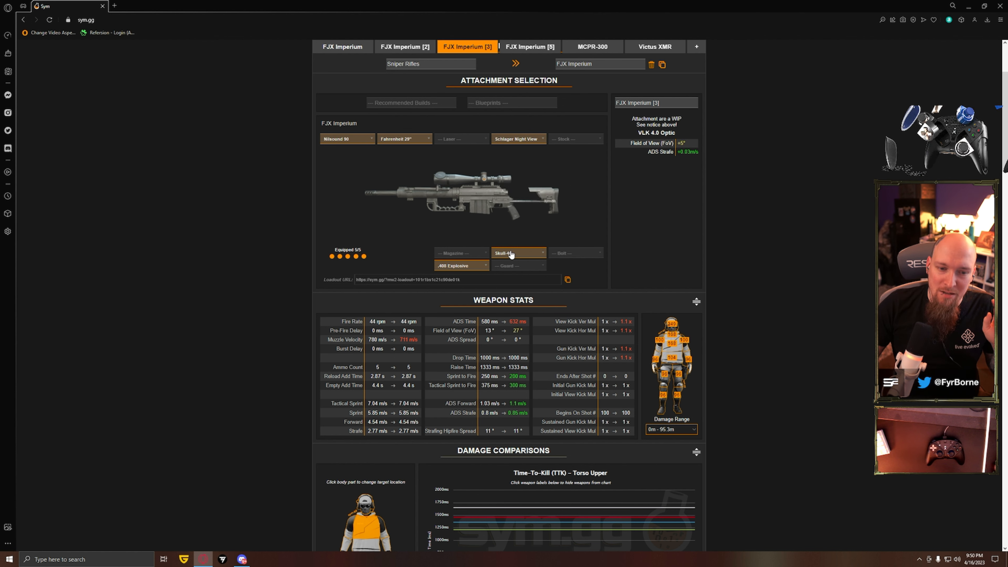
pyautogui.click(517, 252)
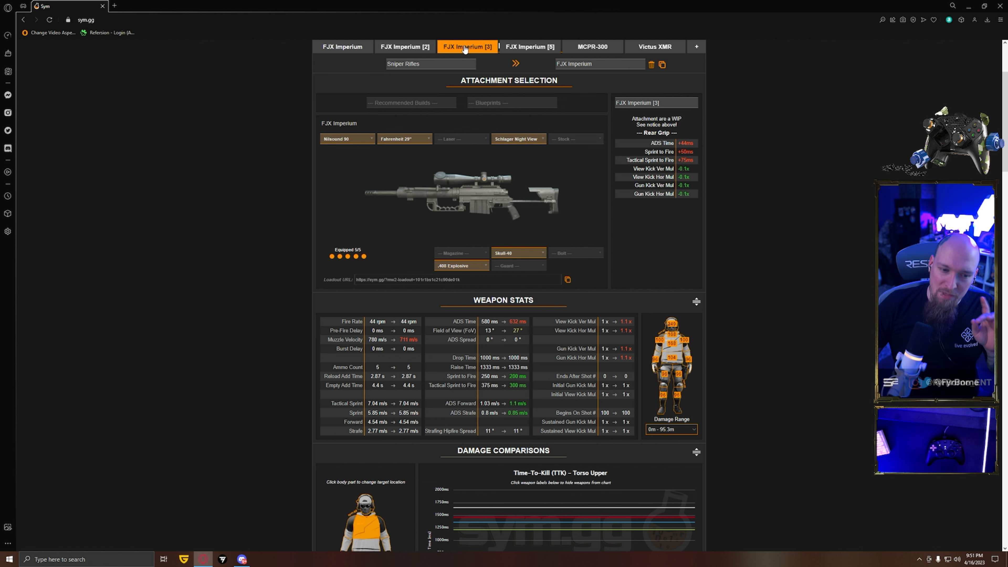
# Check the barrel options on FJX Imperium [3], then show the four-attachment FJX Imperium [2] build
pyautogui.click(404, 138)
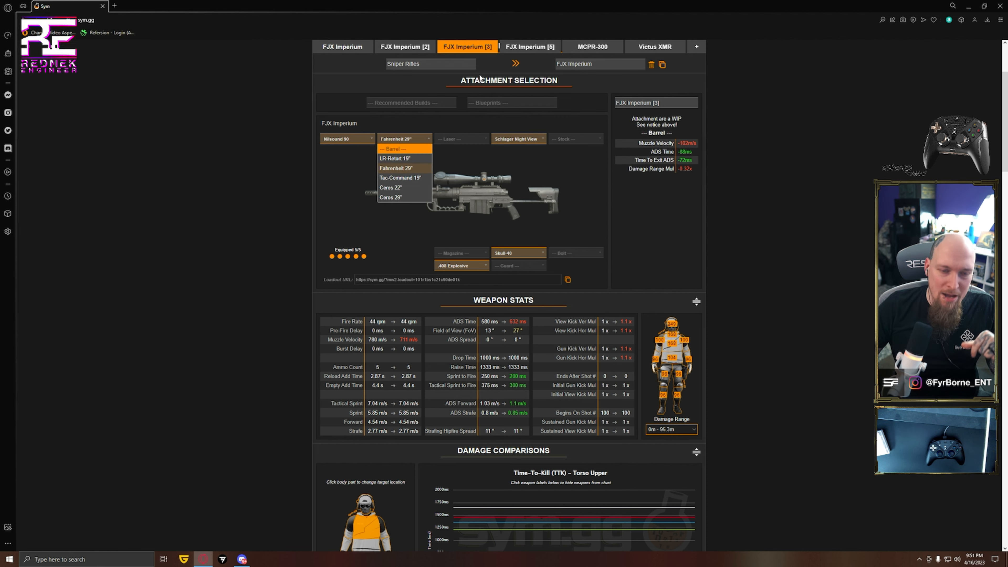
pyautogui.click(404, 46)
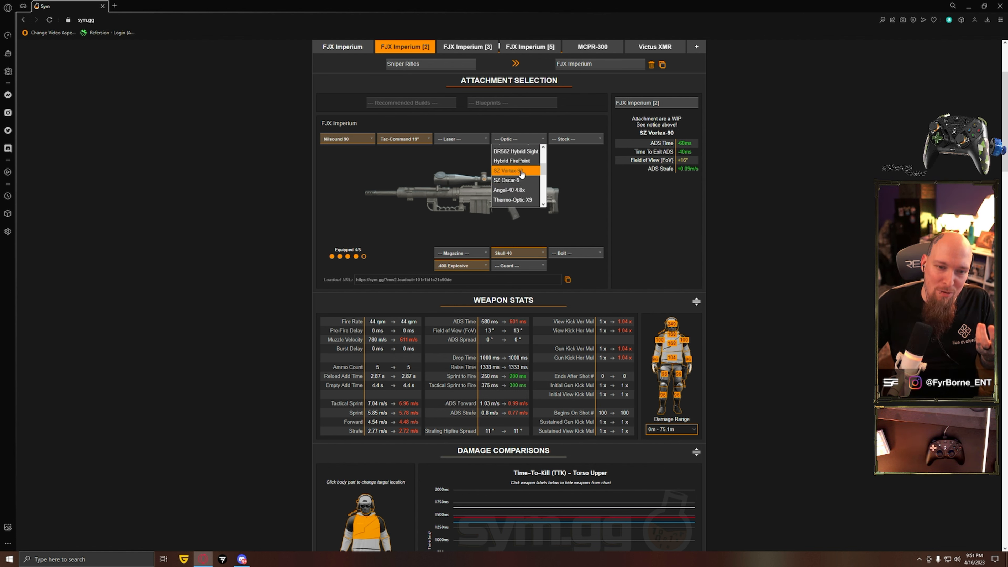
# Fit the SZ Bullseye Optic to FJX Imperium [2] and compare it briefly against the MCPR-300
pyautogui.click(512, 160)
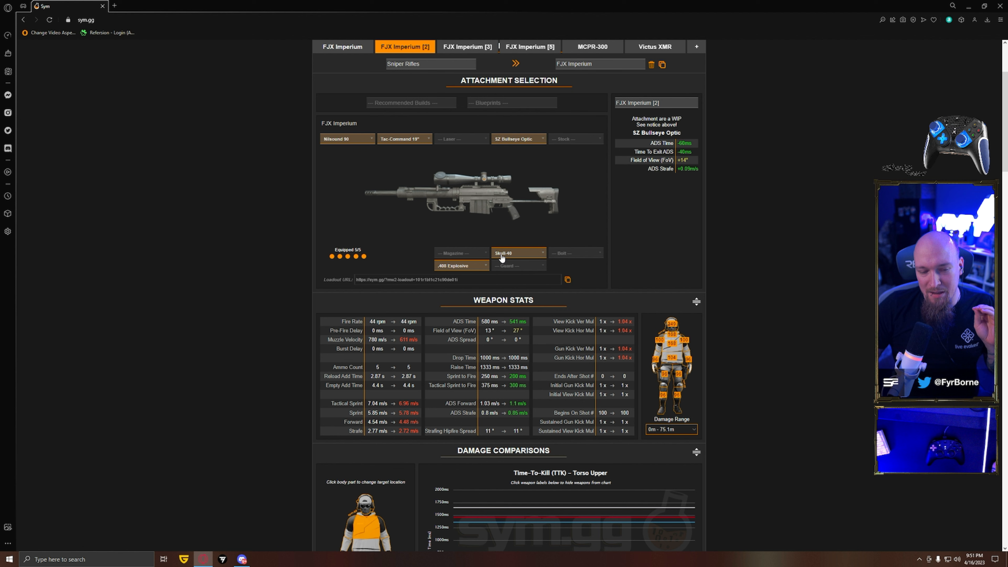
pyautogui.moveTo(503, 146)
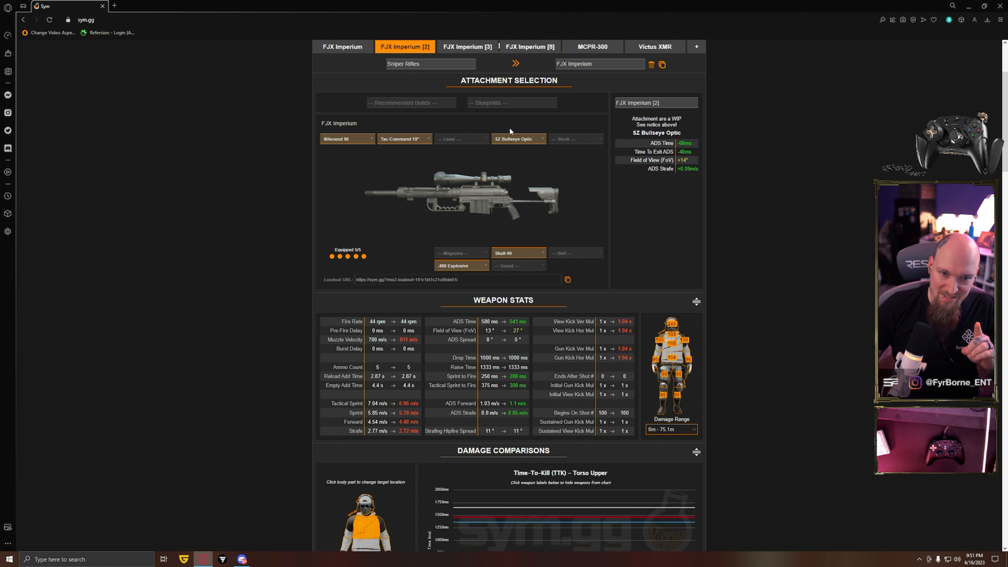
pyautogui.moveTo(485, 251)
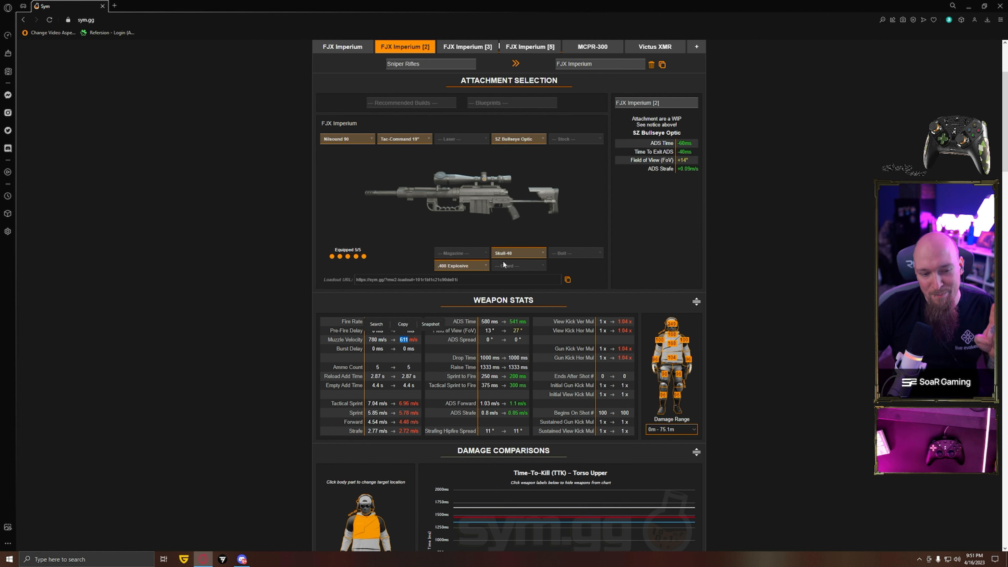
pyautogui.click(592, 47)
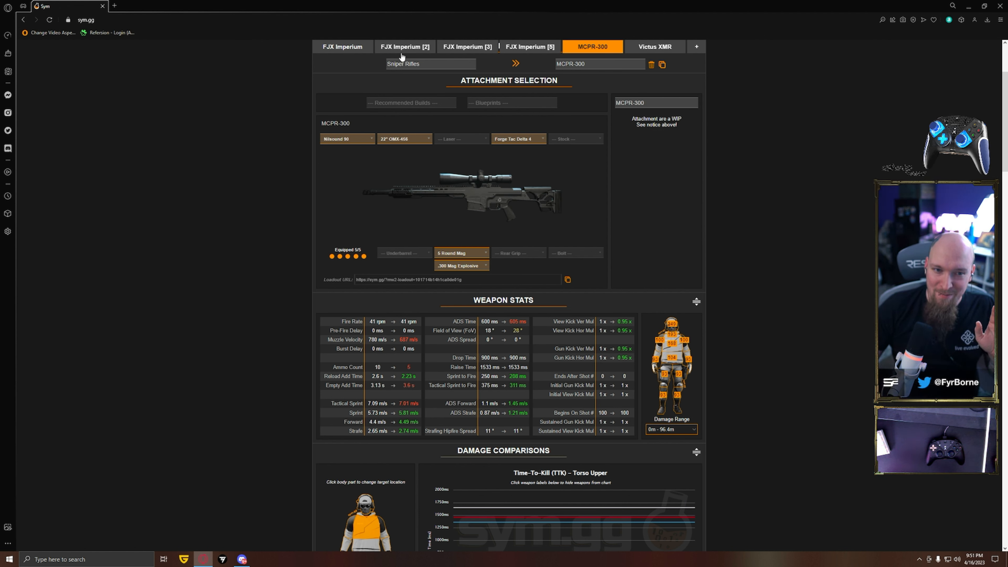
pyautogui.click(405, 46)
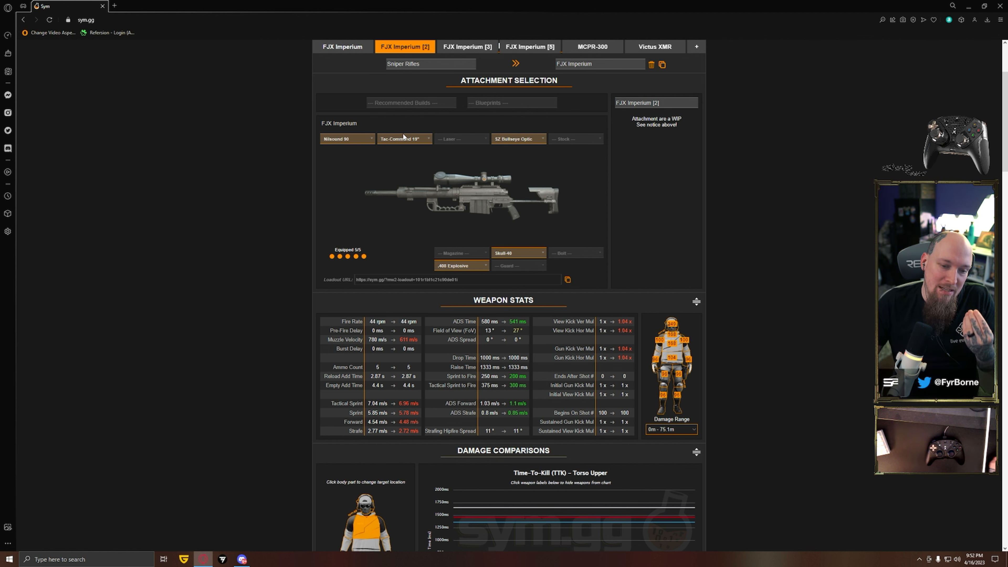
pyautogui.moveTo(428, 203)
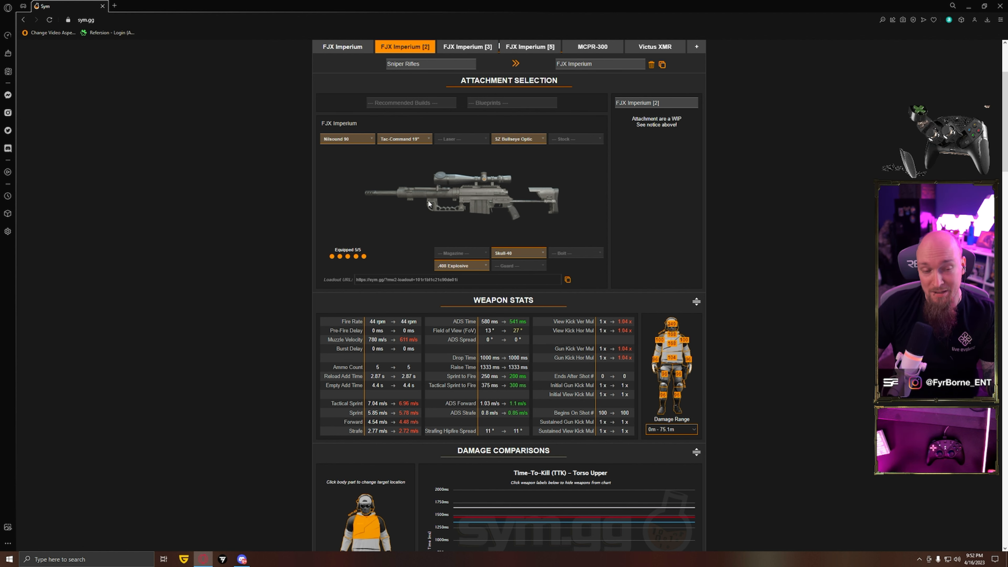
pyautogui.moveTo(401, 177)
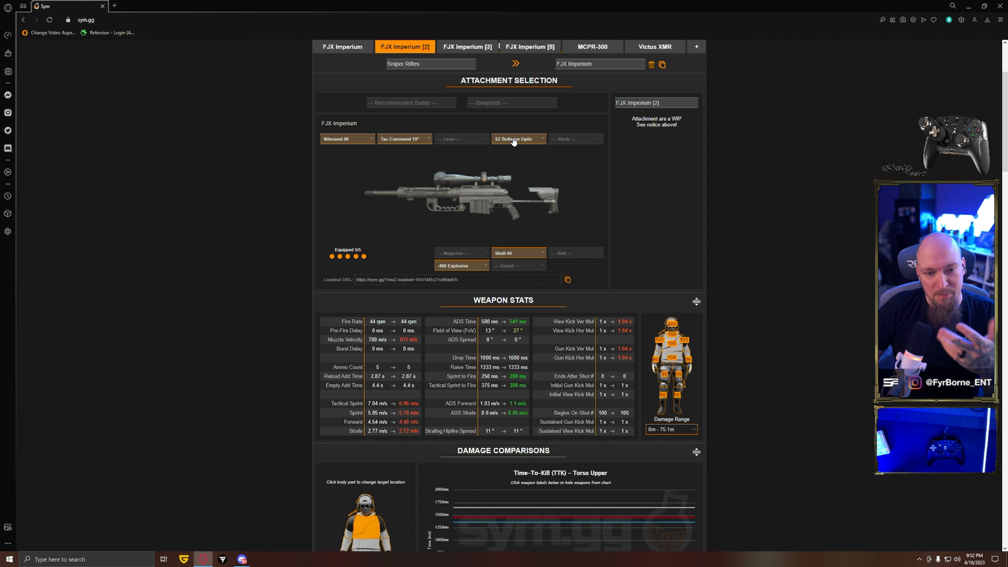
# Remove the bolt from FJX Imperium [2], compare with MCPR-300, then show the FJX Imperium [5] build
pyautogui.click(518, 138)
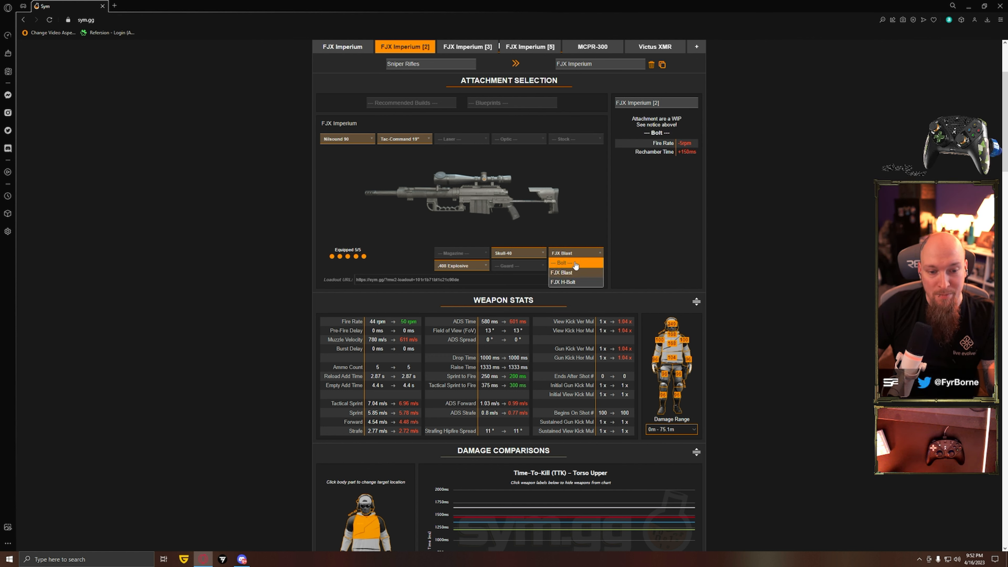
pyautogui.click(591, 46)
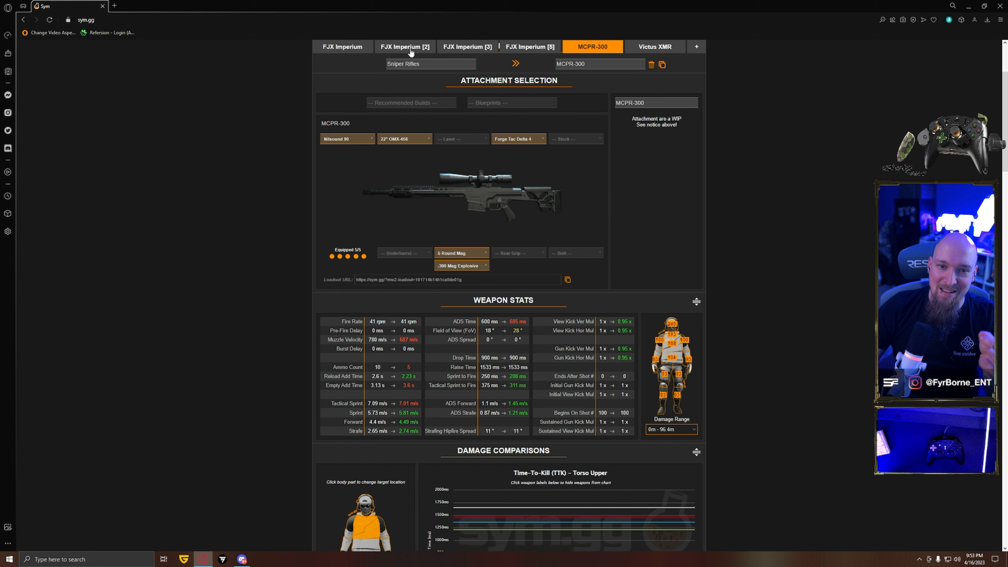
pyautogui.click(404, 47)
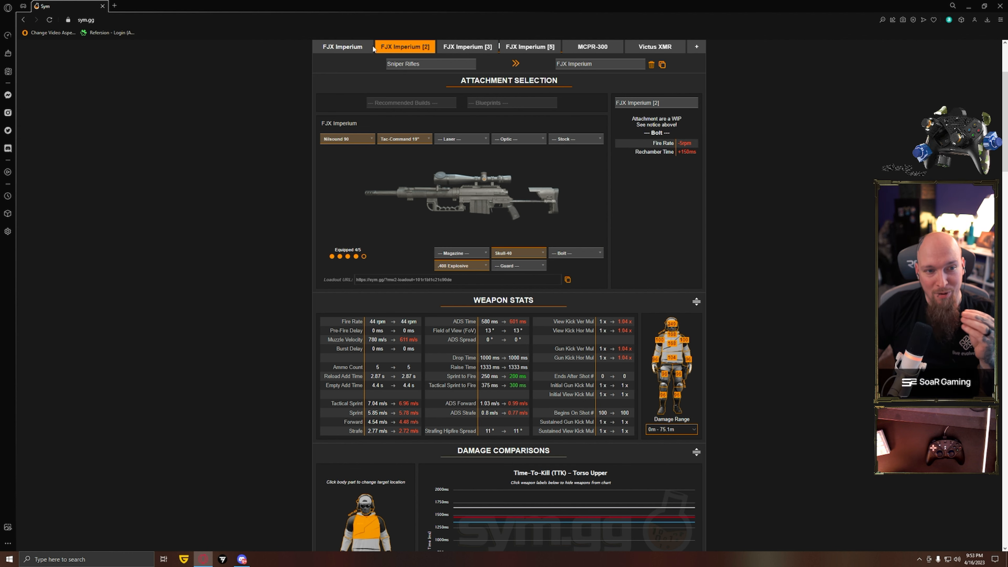
pyautogui.click(528, 46)
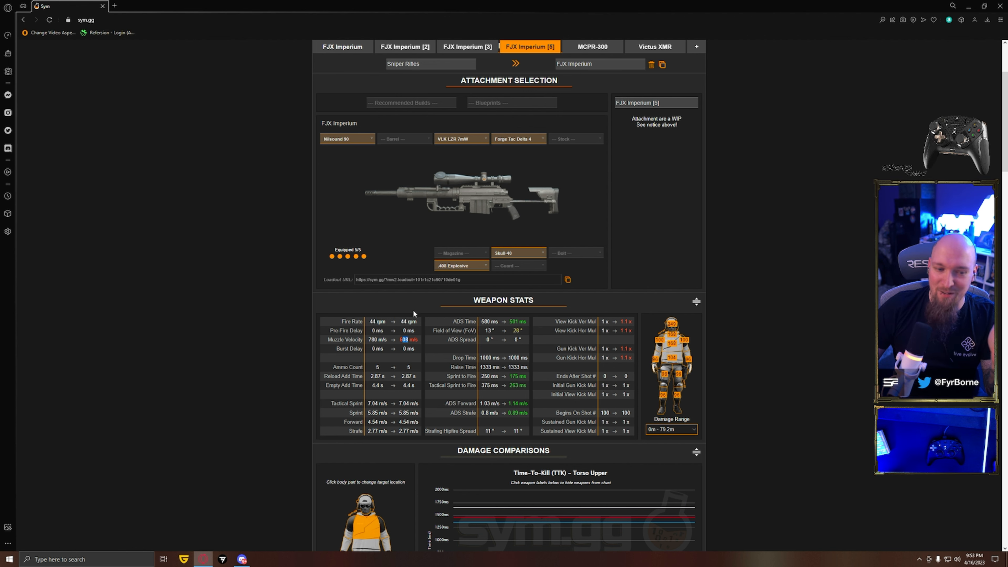
pyautogui.moveTo(407, 155)
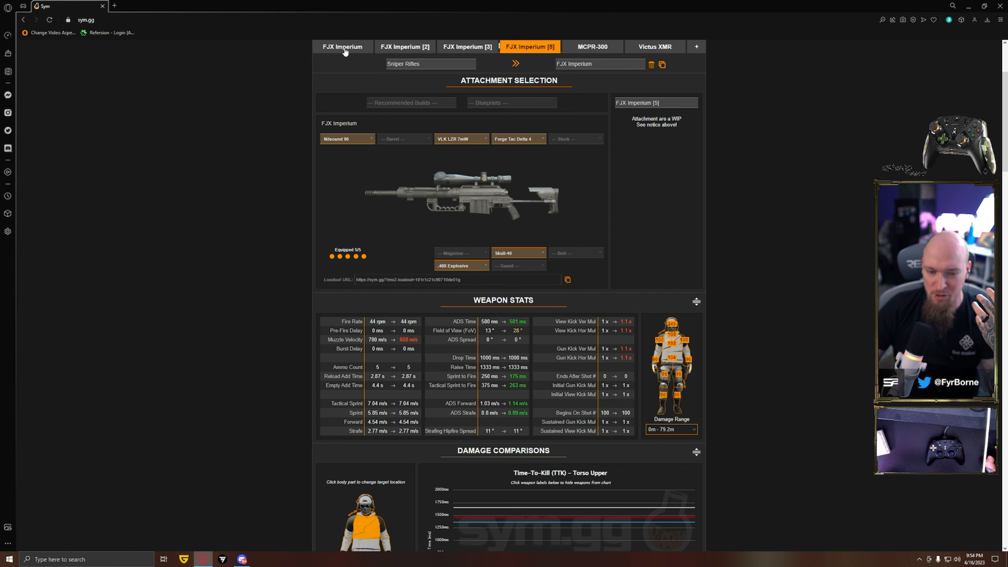
# Show the first FJX Imperium build with LR-Retort 19" barrel and Schlager Night View optic
pyautogui.click(341, 46)
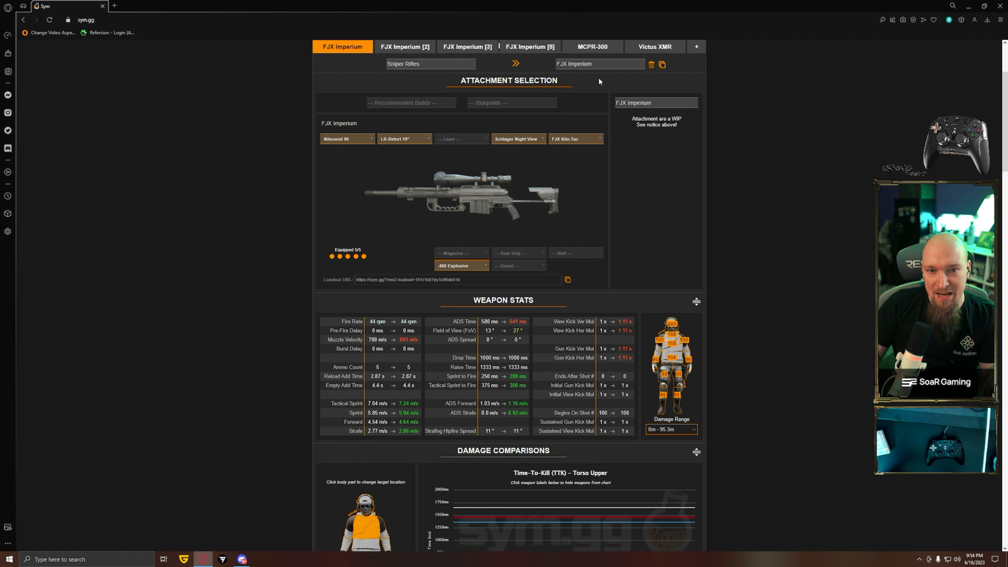
pyautogui.click(654, 46)
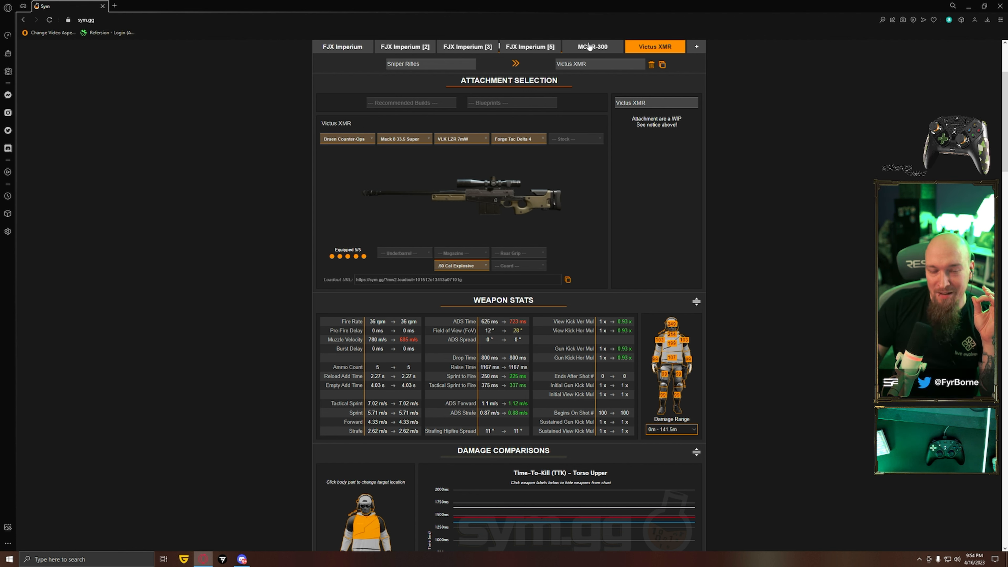
pyautogui.click(592, 46)
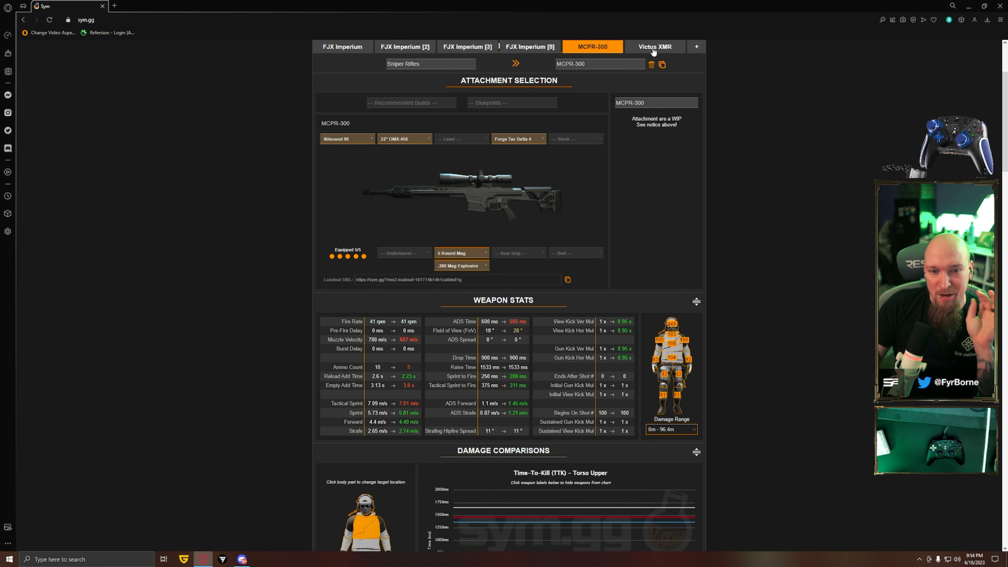
pyautogui.click(654, 47)
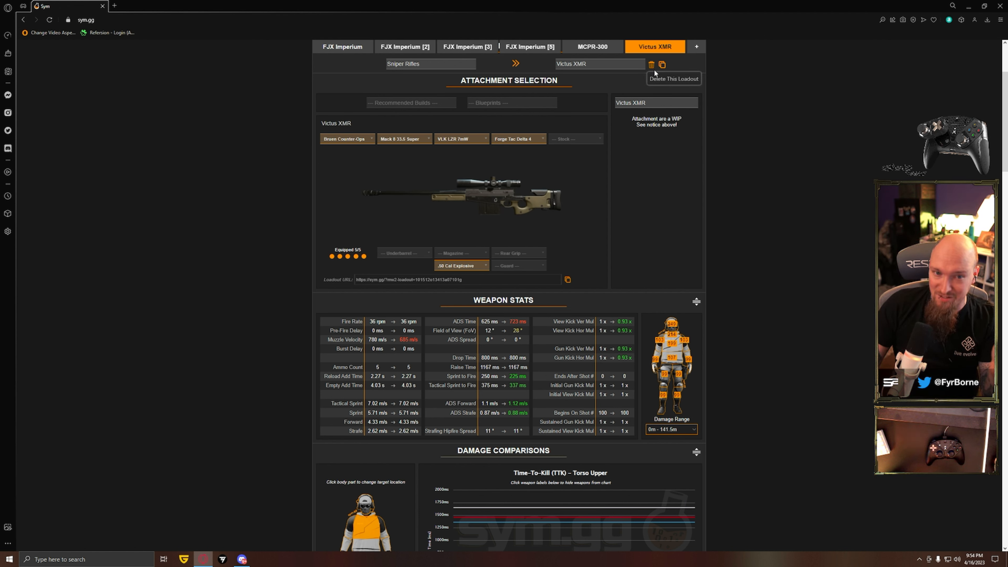
pyautogui.click(342, 47)
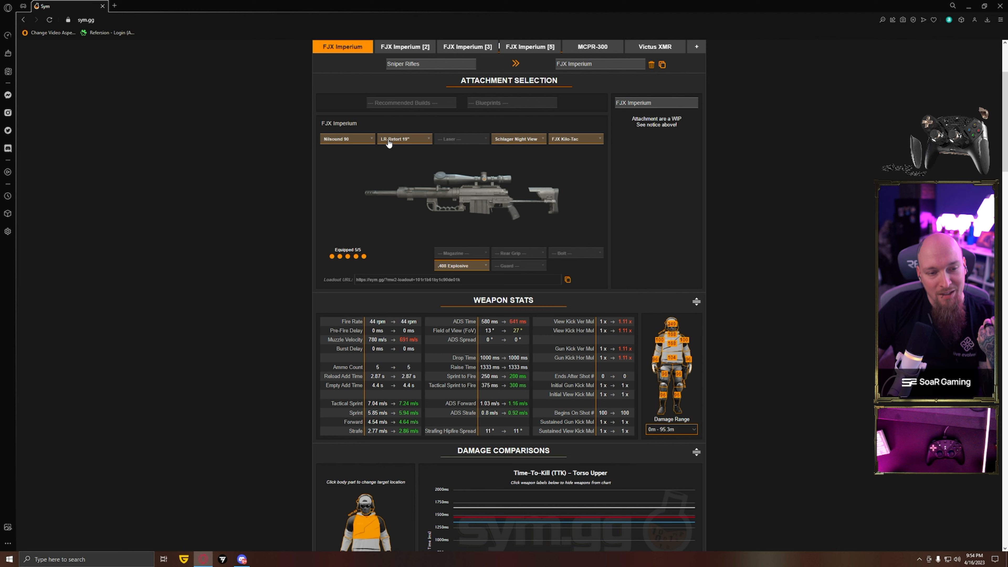
pyautogui.click(592, 46)
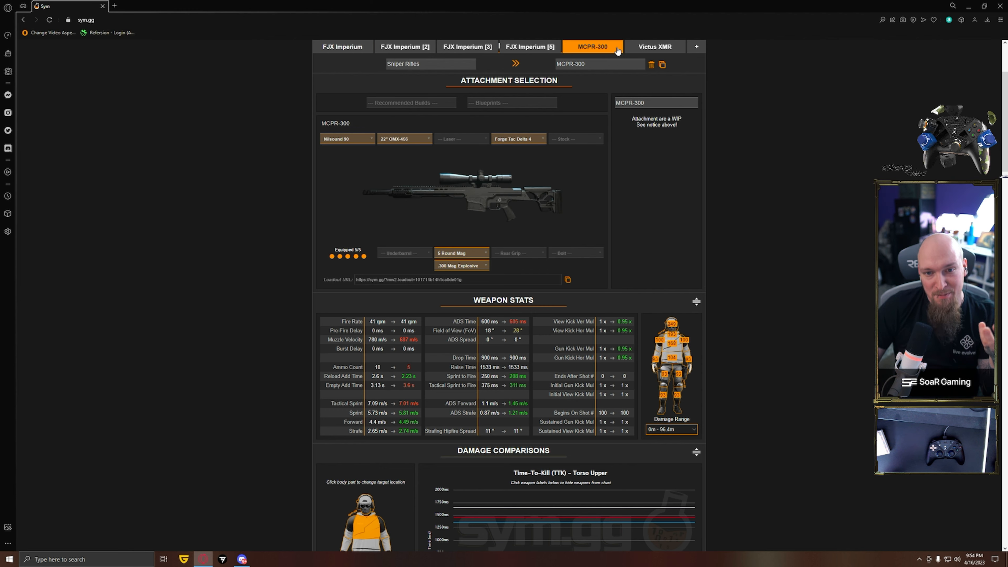
pyautogui.click(654, 46)
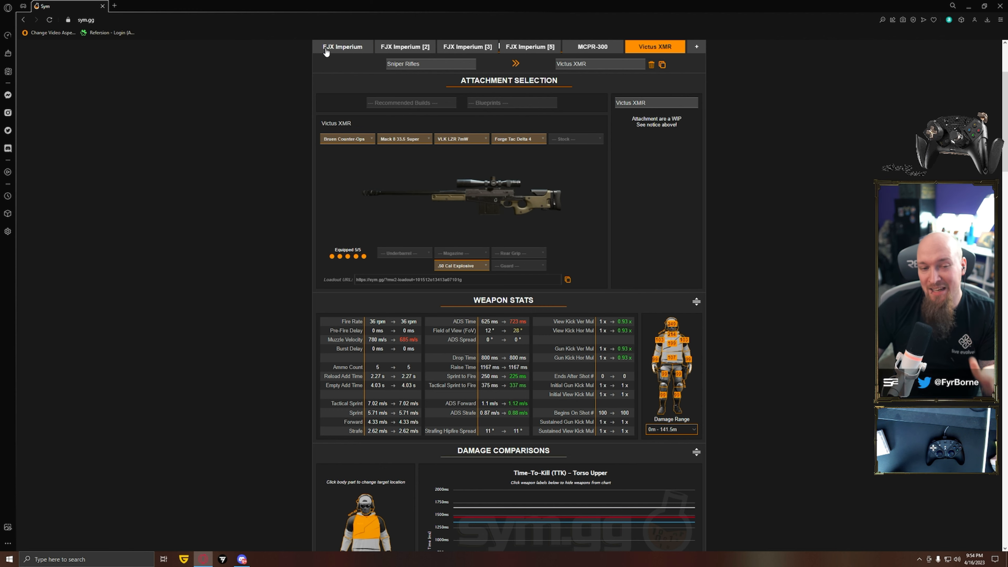
pyautogui.click(342, 46)
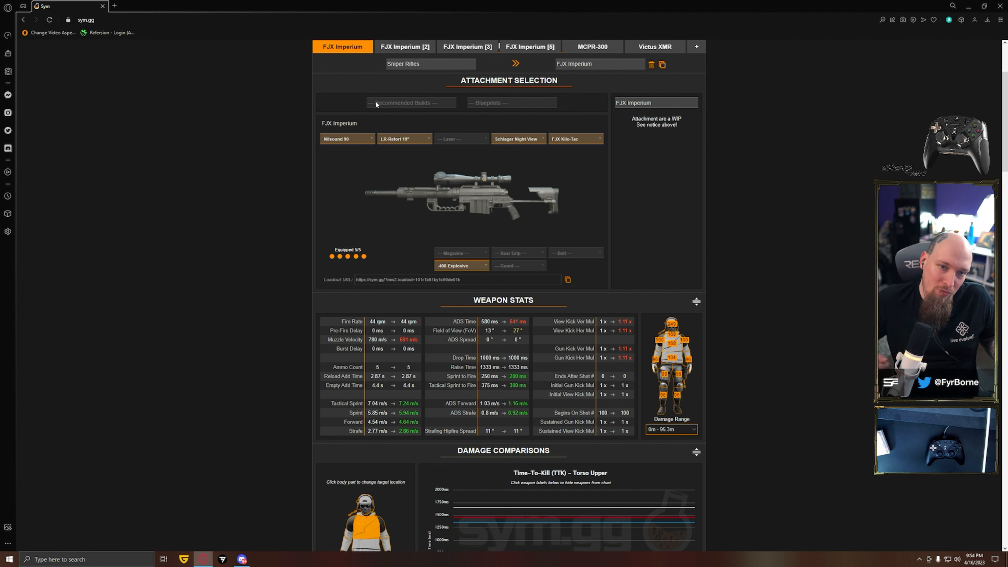